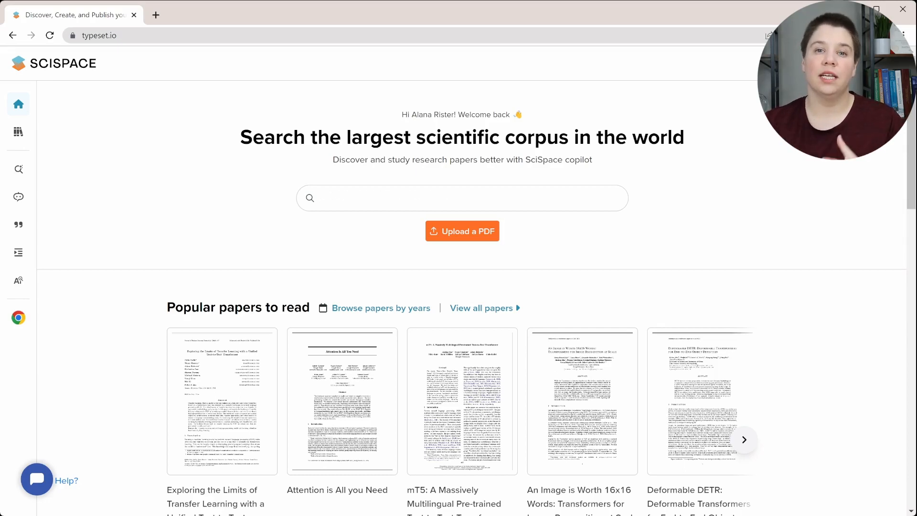
Step: Expand the left sidebar and go to the Literature Review tool under Tools
{"action": "left_click", "coordinate": [462, 197]}
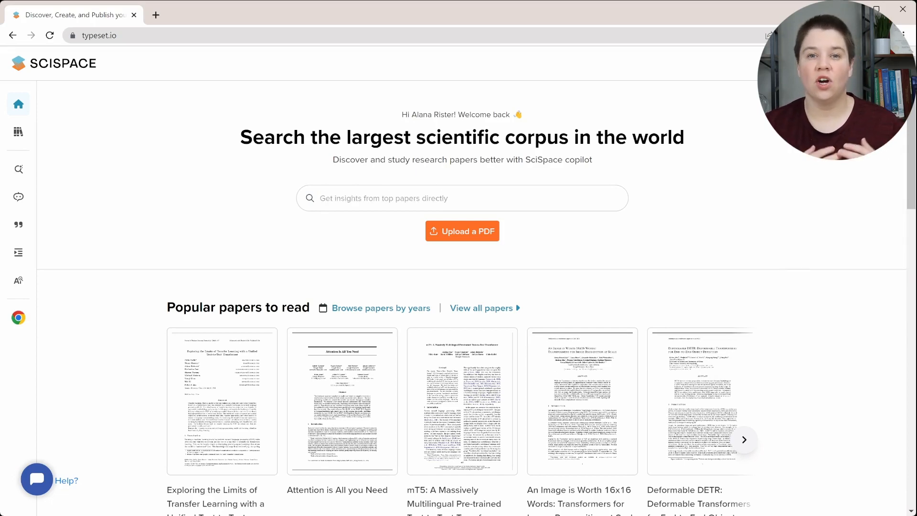
{"action": "left_click", "coordinate": [462, 198]}
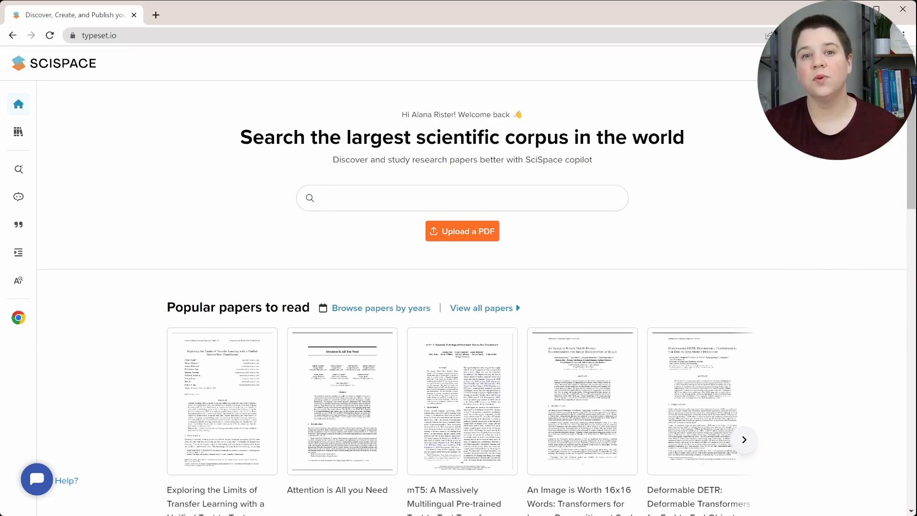
{"action": "left_click", "coordinate": [461, 198]}
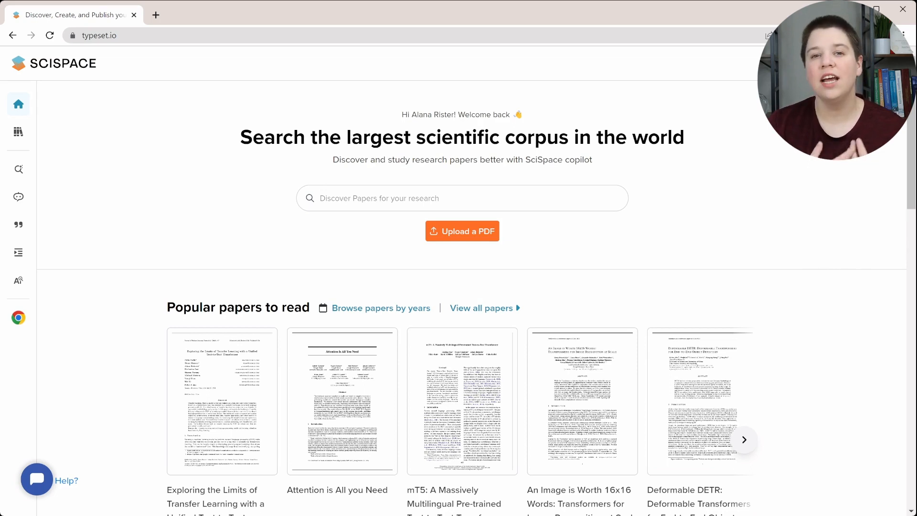
{"action": "left_click", "coordinate": [460, 197]}
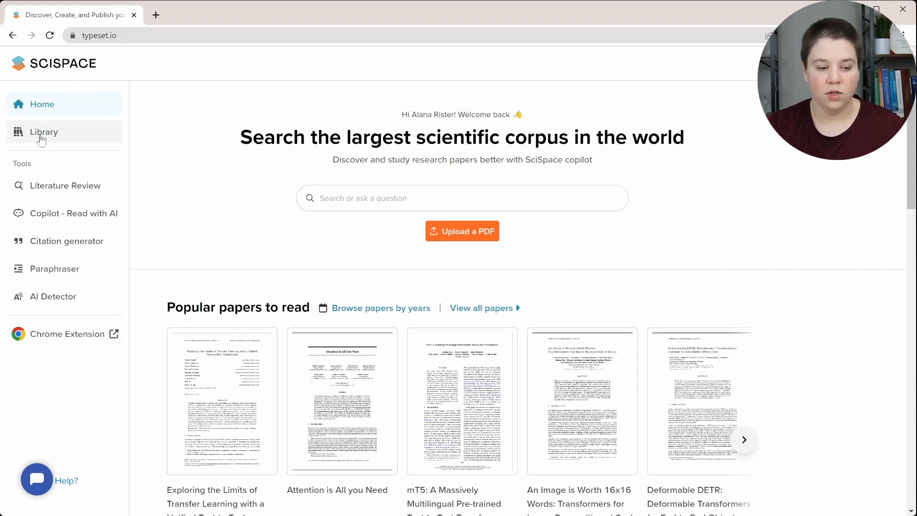
{"action": "mouse_move", "coordinate": [58, 185]}
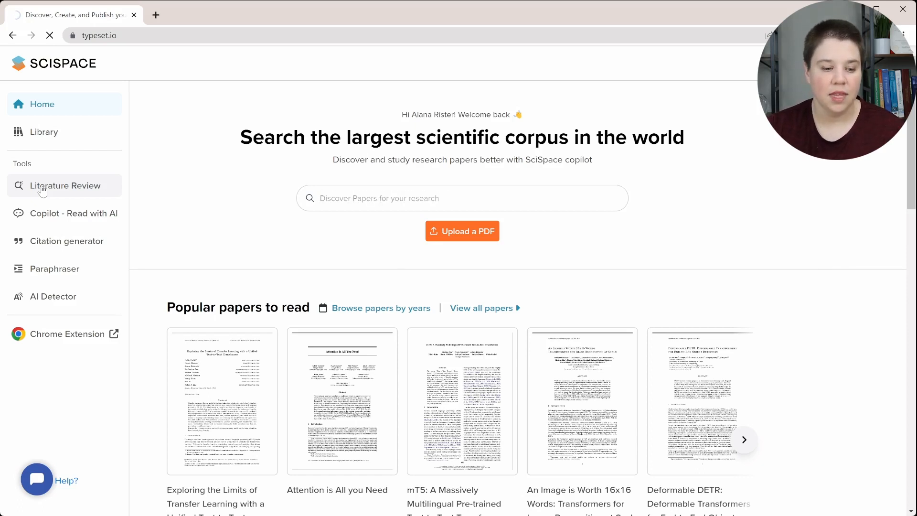
{"action": "left_click", "coordinate": [64, 185]}
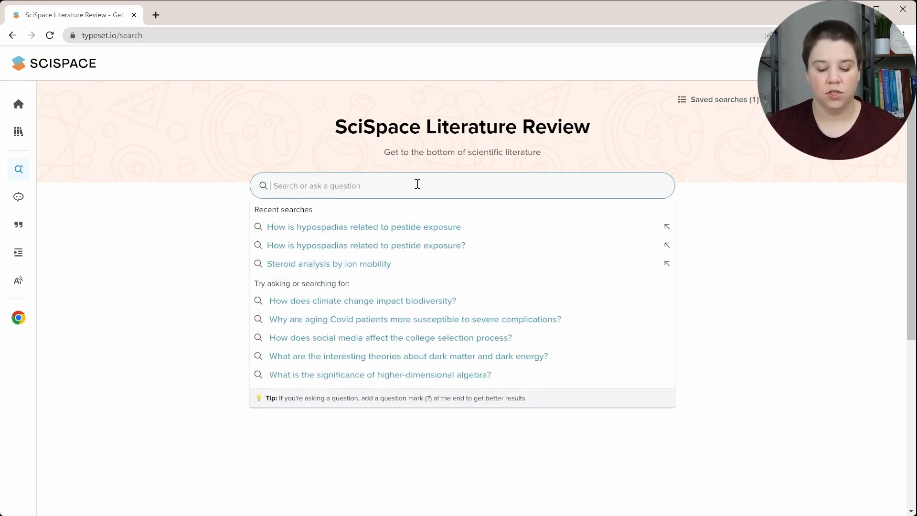
Step: Submit the question 'How are steroids analyzed by ion mobility spectrometry?'
{"action": "type", "text": "How"}
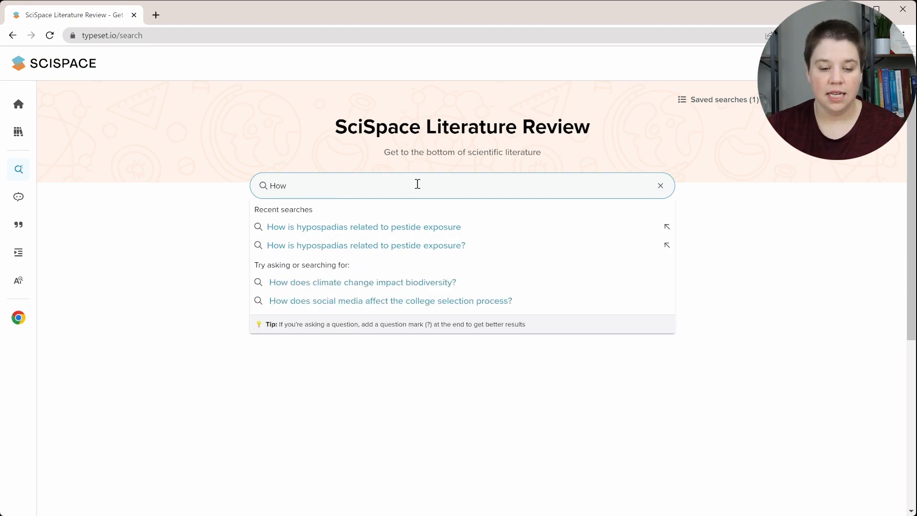
{"action": "type", "text": "area"}
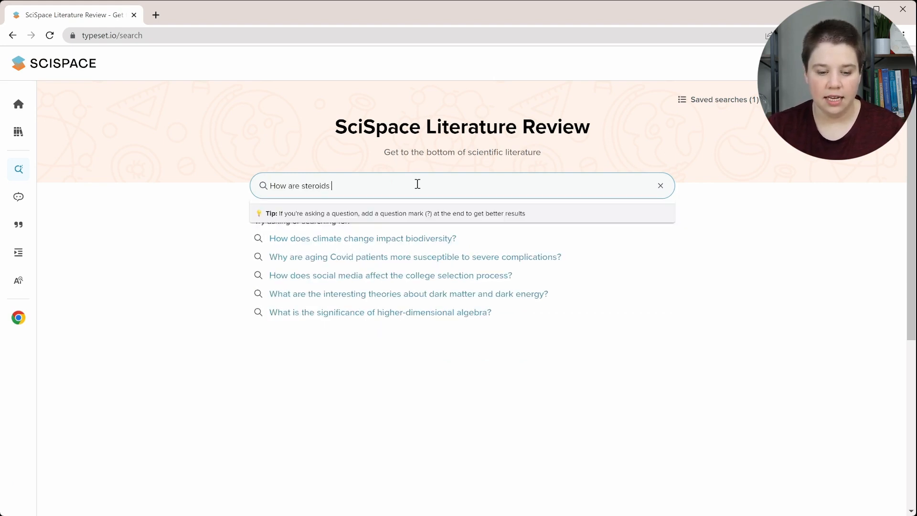
{"action": "type", "text": "analyzed by"}
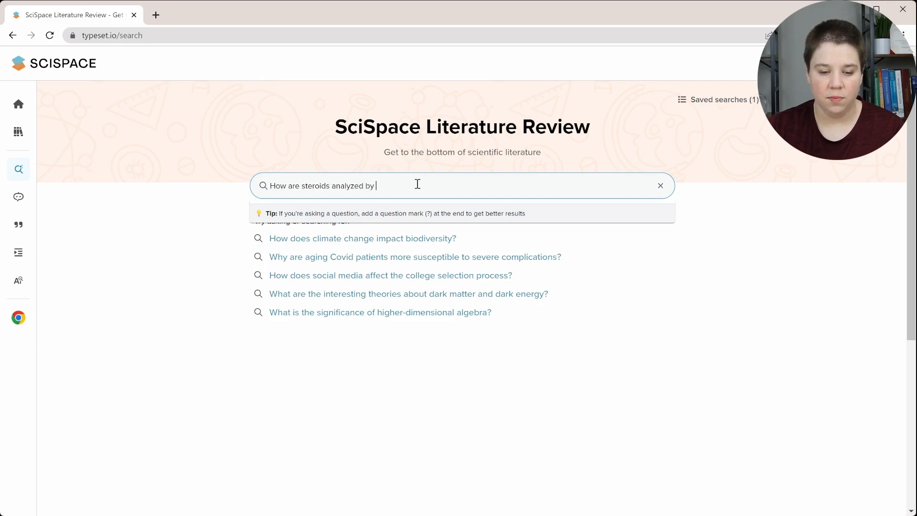
{"action": "type", "text": "ion mobility spectrome"}
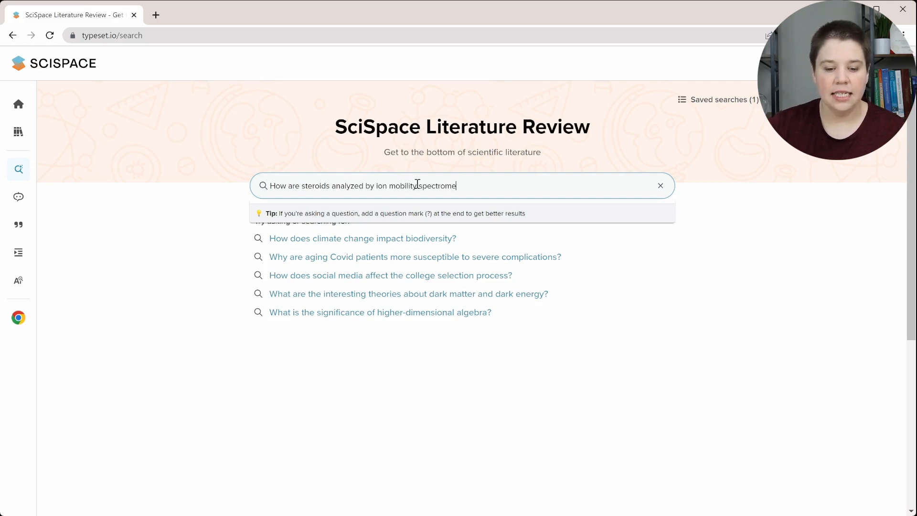
{"action": "type", "text": "try"}
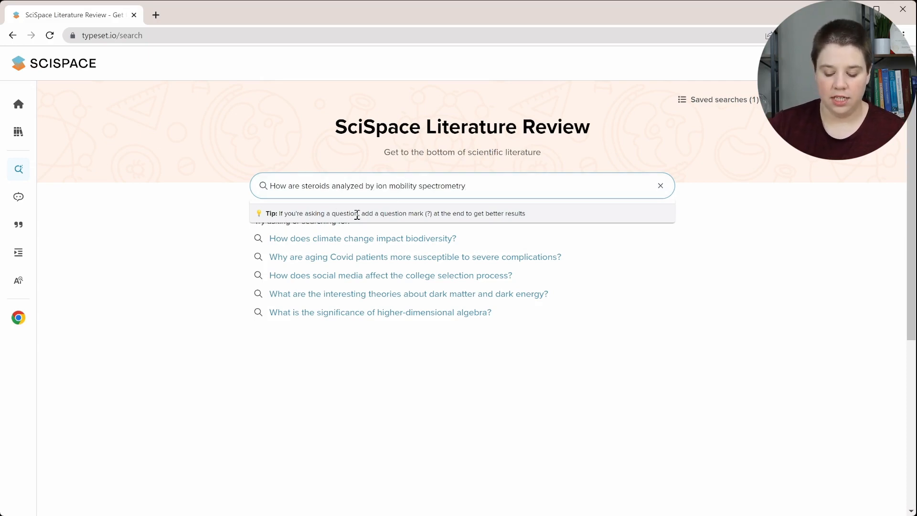
{"action": "type", "text": "?"}
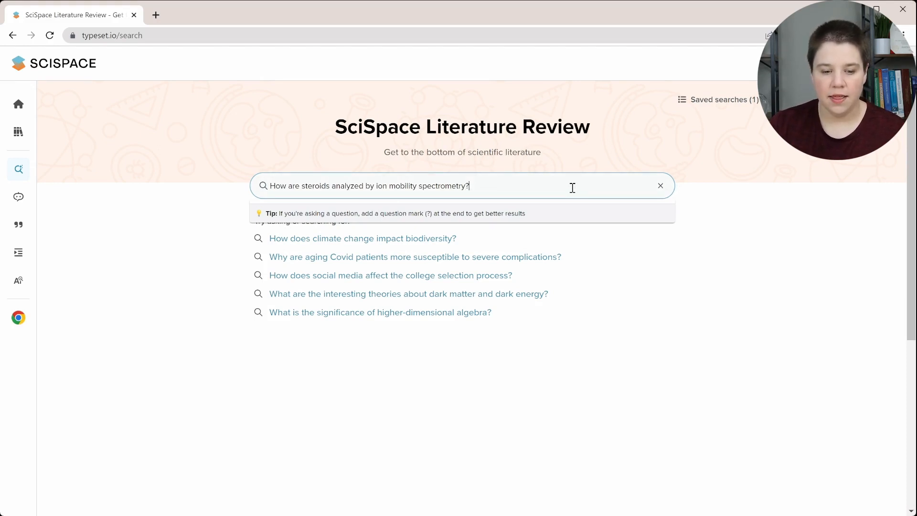
{"action": "key", "text": "Enter"}
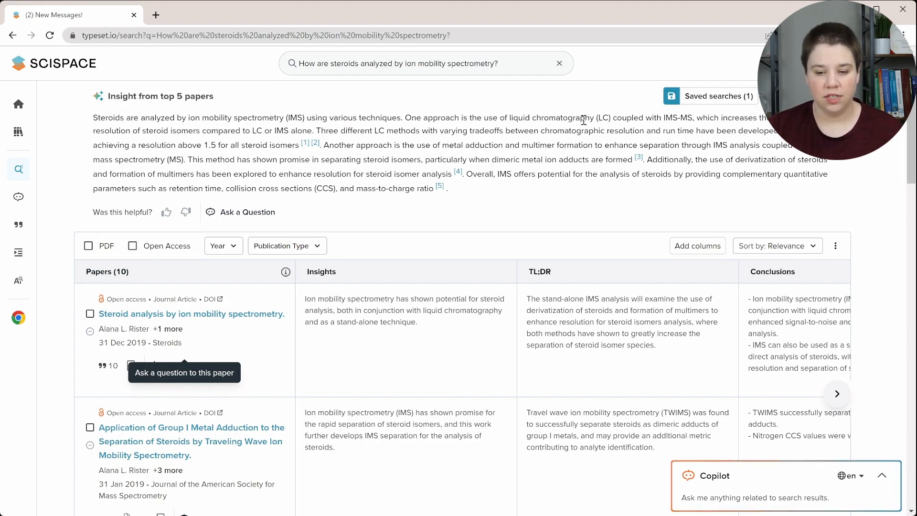
{"action": "mouse_move", "coordinate": [587, 118]}
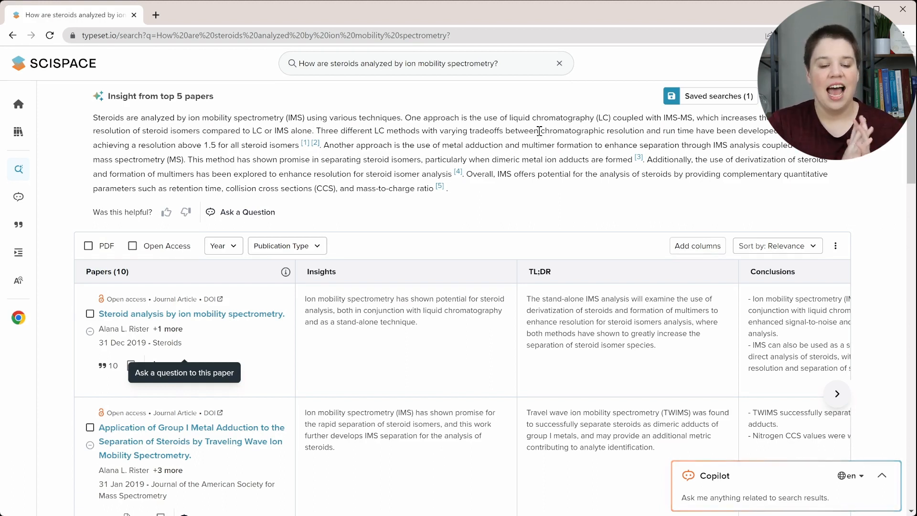
{"action": "mouse_move", "coordinate": [268, 122]}
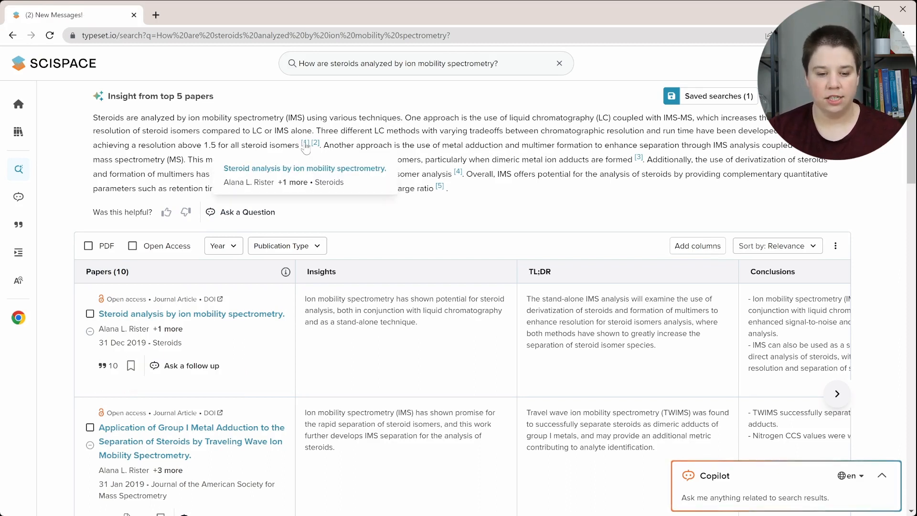
{"action": "mouse_move", "coordinate": [314, 144]}
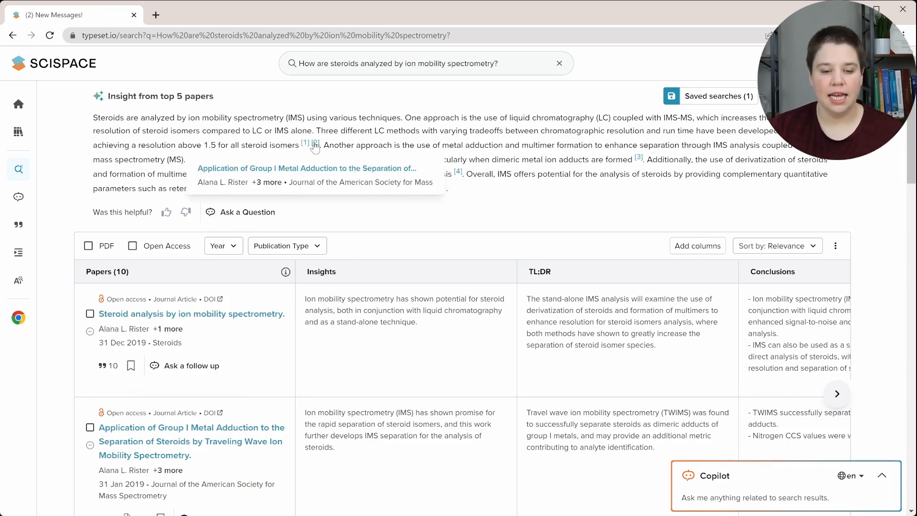
{"action": "mouse_move", "coordinate": [257, 115]}
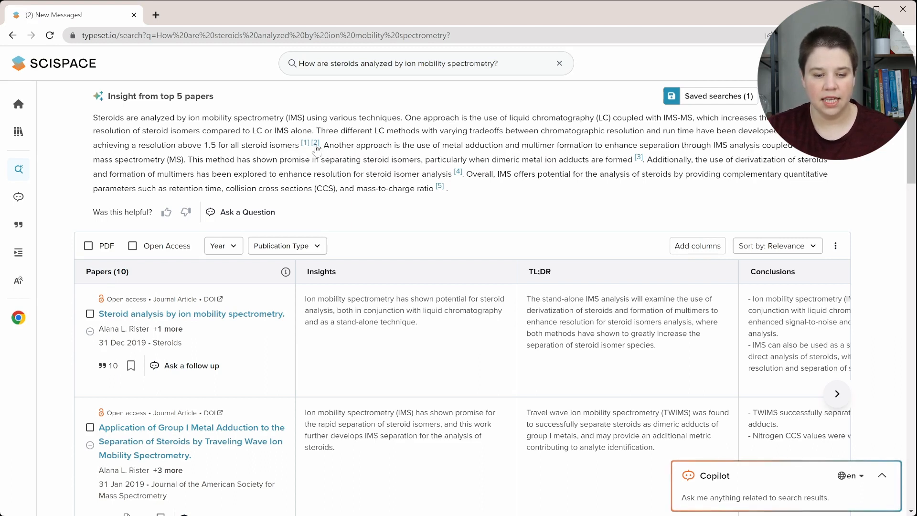
{"action": "mouse_move", "coordinate": [314, 143]}
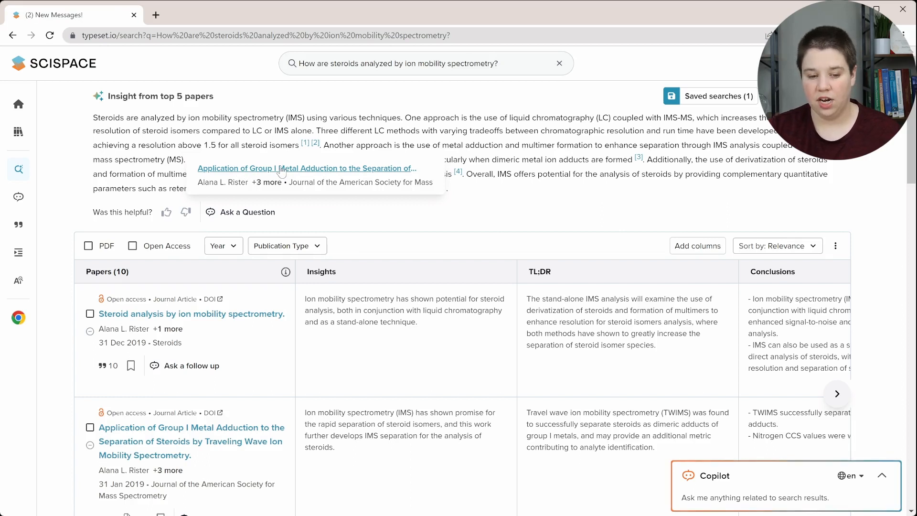
{"action": "mouse_move", "coordinate": [284, 174]}
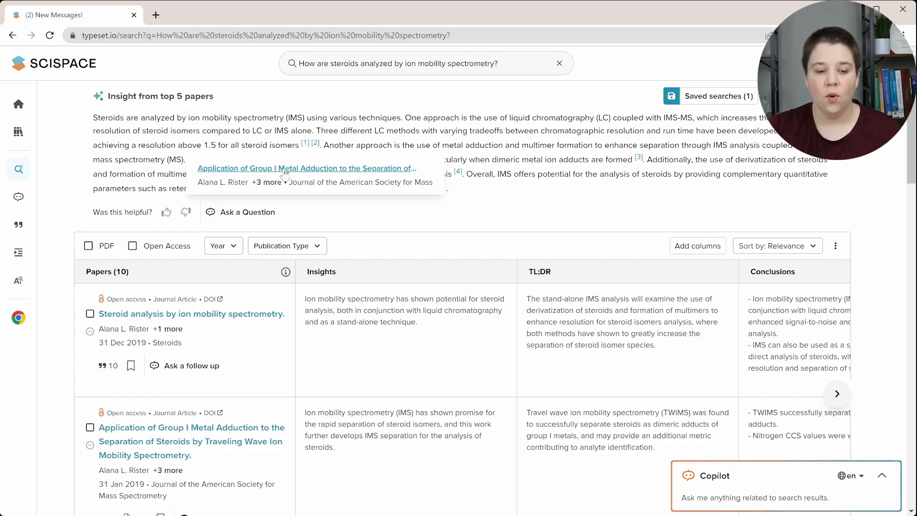
{"action": "mouse_move", "coordinate": [304, 145]}
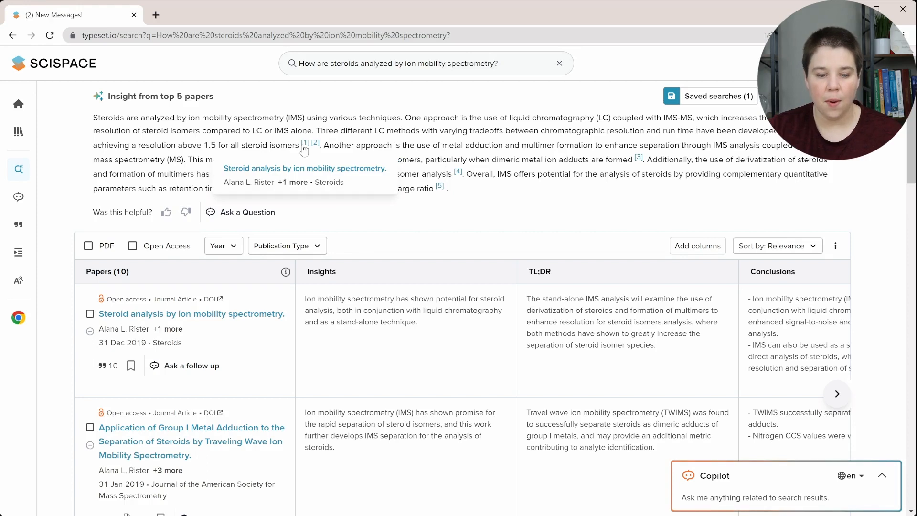
{"action": "mouse_move", "coordinate": [228, 134]}
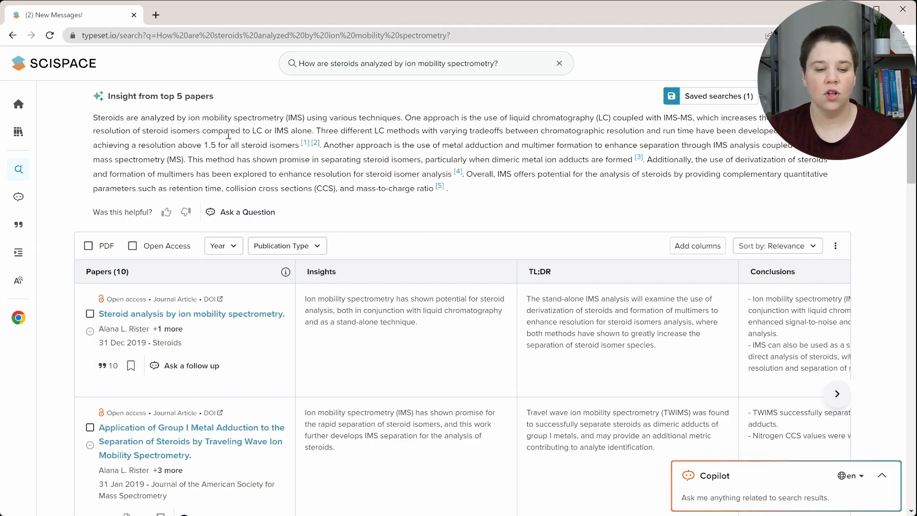
{"action": "mouse_move", "coordinate": [251, 140]}
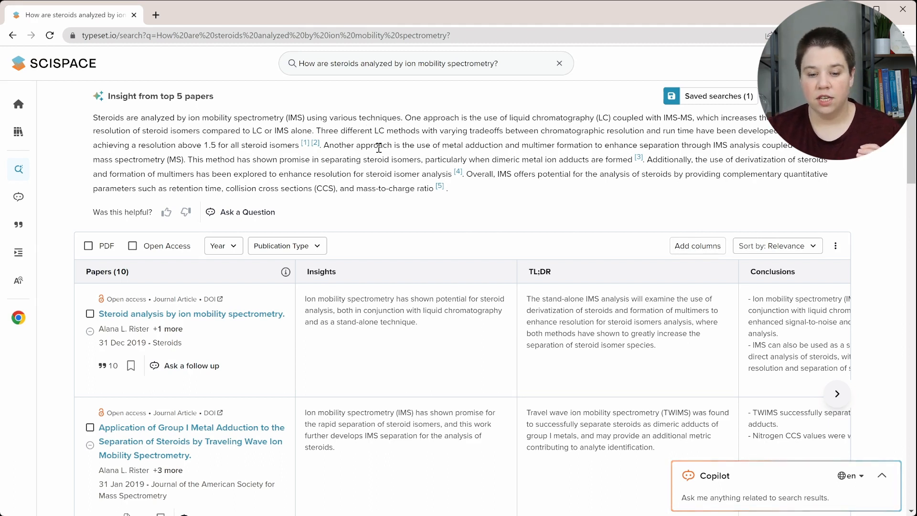
{"action": "mouse_move", "coordinate": [517, 144]}
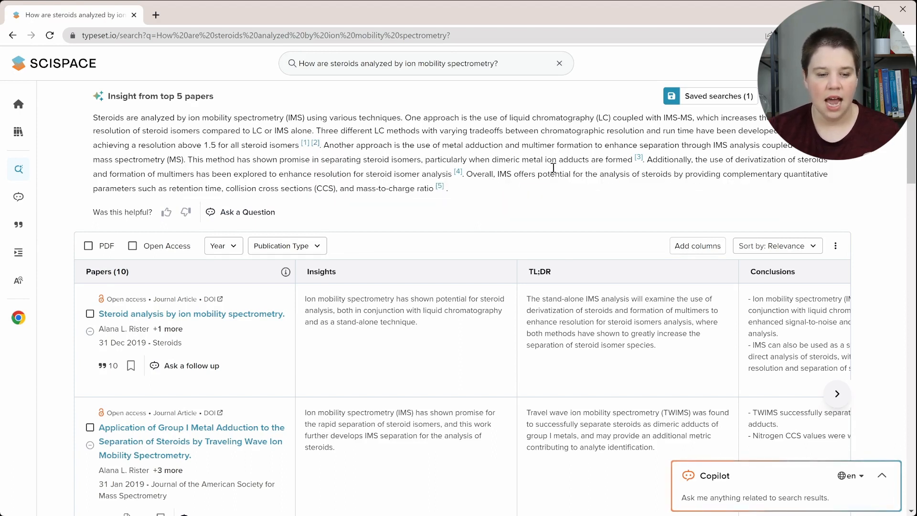
{"action": "mouse_move", "coordinate": [138, 176]}
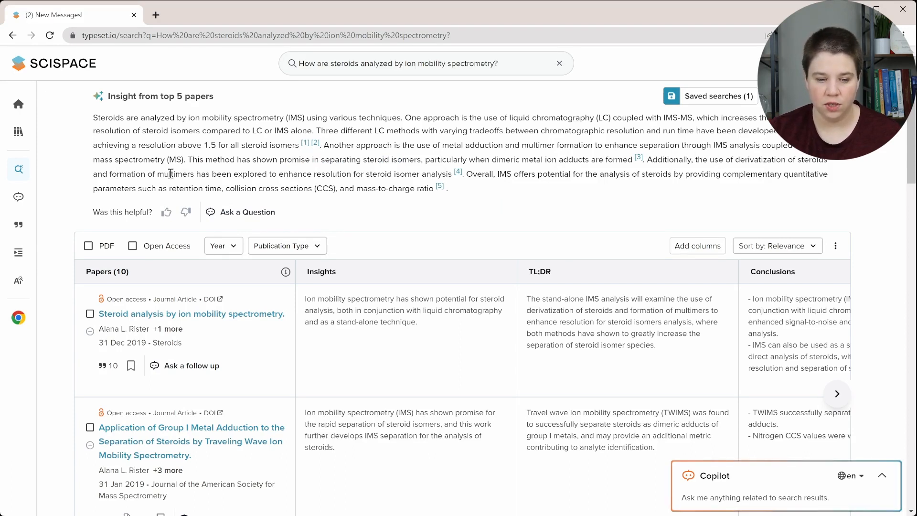
{"action": "mouse_move", "coordinate": [462, 171]}
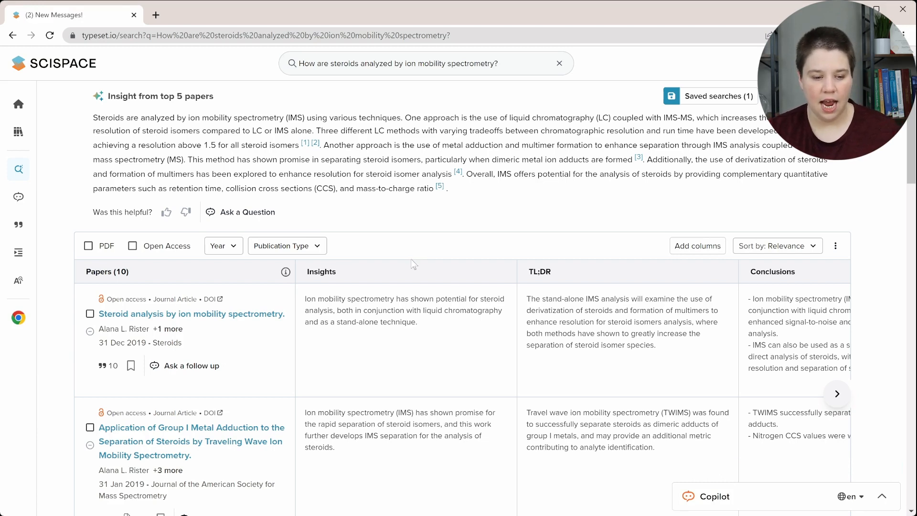
{"action": "scroll", "scroll_direction": "down", "scroll_amount": 3}
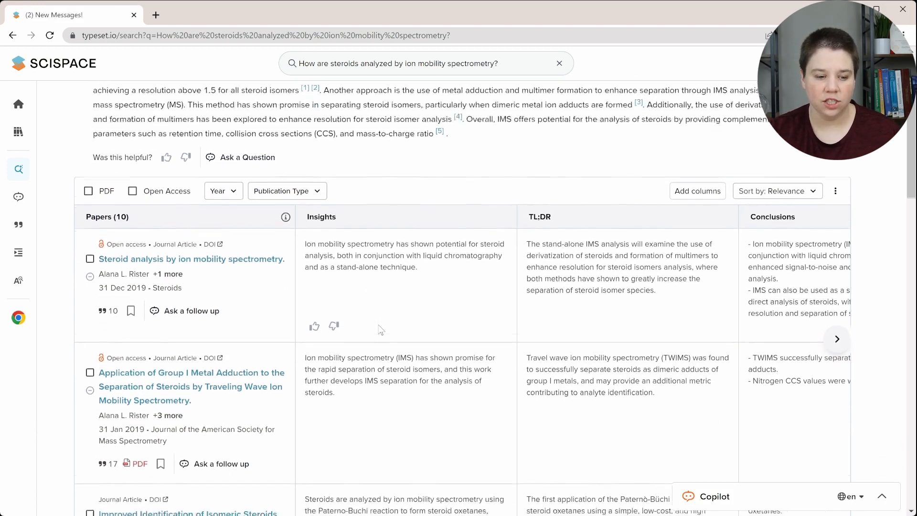
{"action": "scroll", "scroll_direction": "down", "scroll_amount": 3}
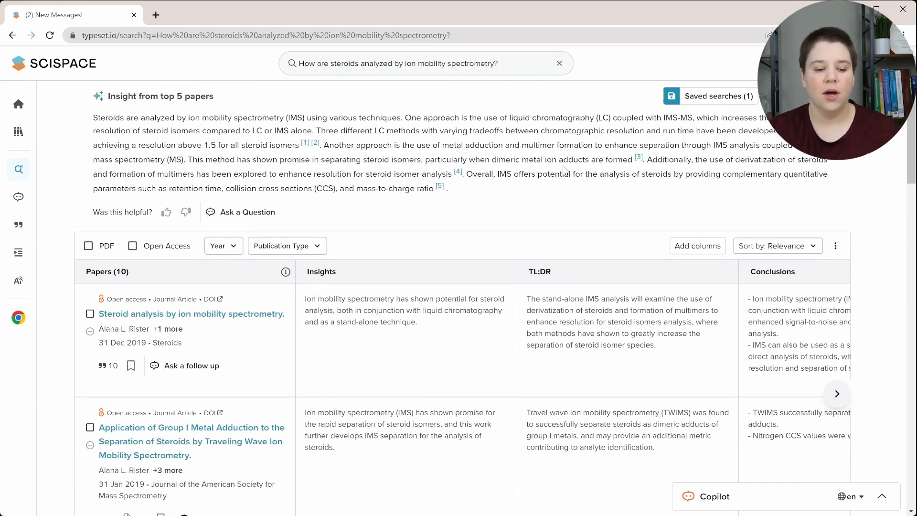
{"action": "mouse_move", "coordinate": [460, 344]}
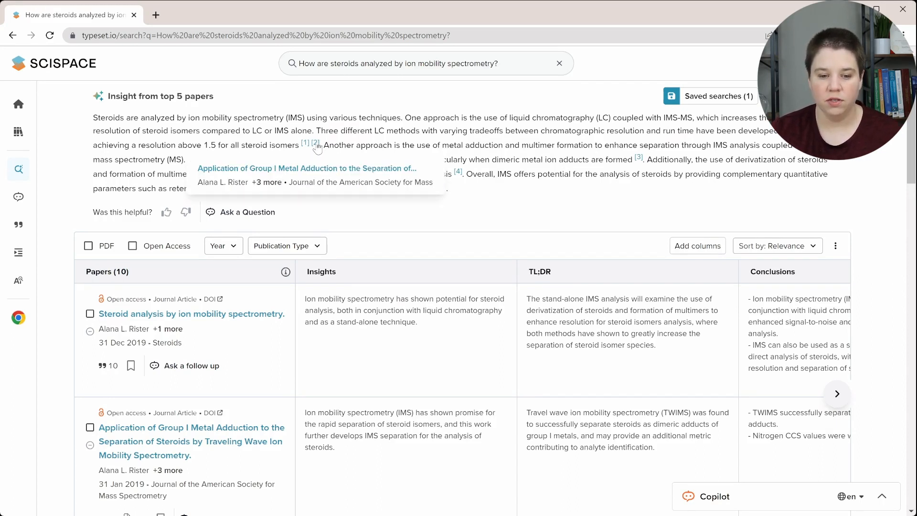
{"action": "mouse_move", "coordinate": [407, 131]}
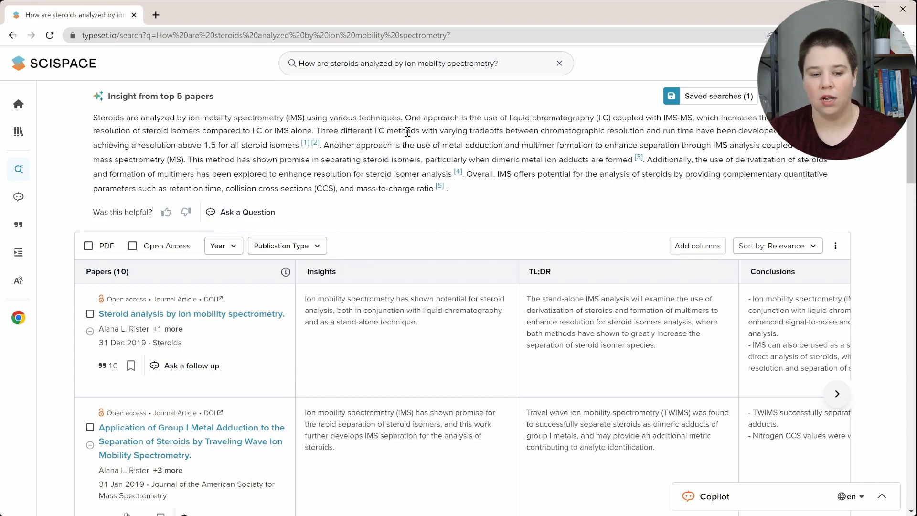
{"action": "mouse_move", "coordinate": [341, 188]}
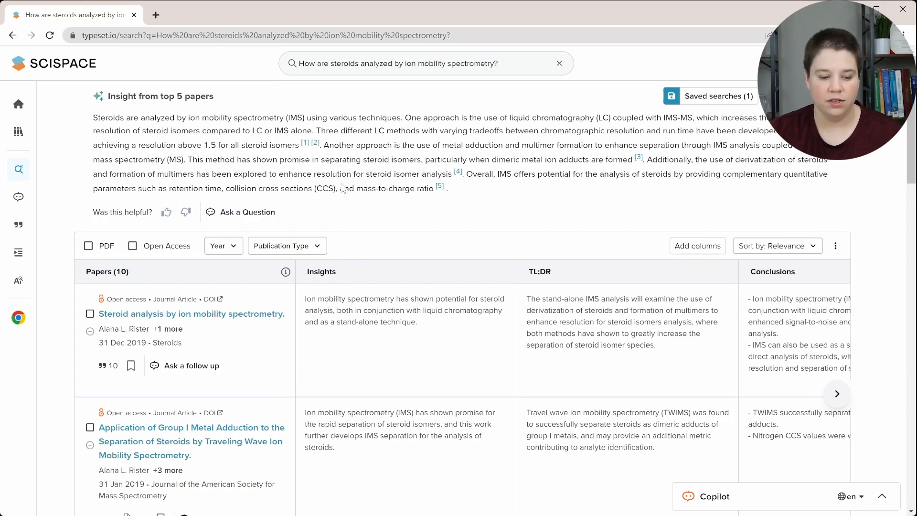
{"action": "scroll", "scroll_direction": "down", "scroll_amount": 3}
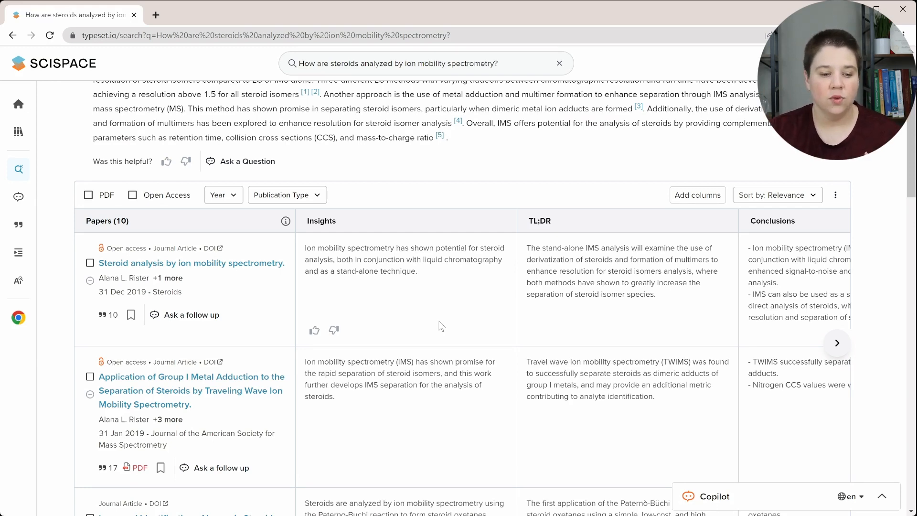
{"action": "scroll", "scroll_direction": "down", "scroll_amount": 3}
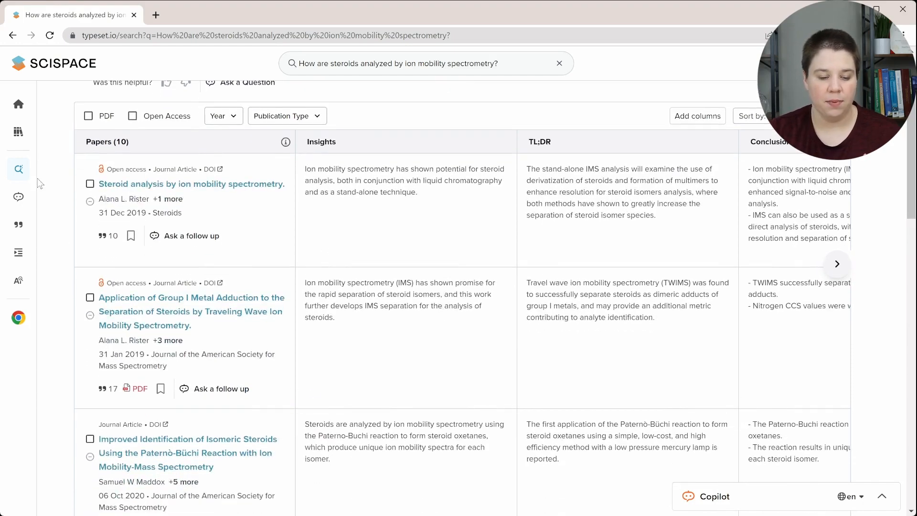
{"action": "scroll", "scroll_direction": "down", "scroll_amount": 3}
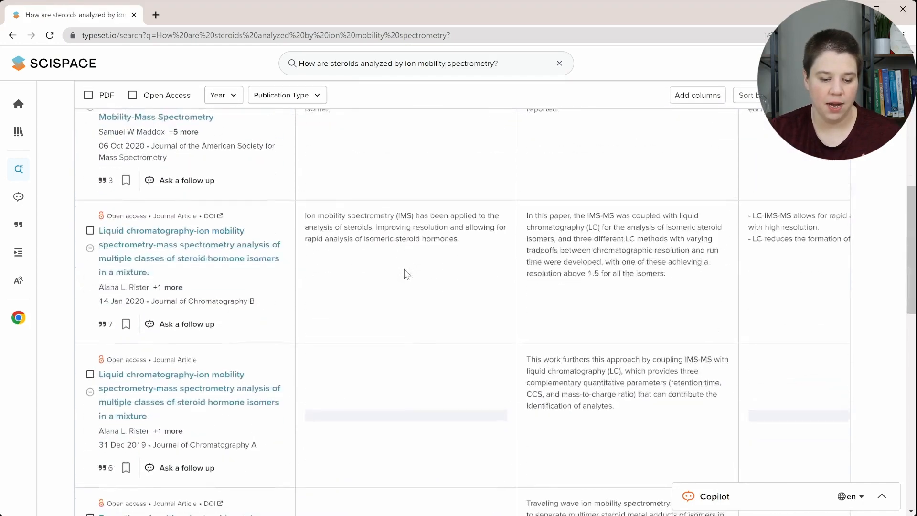
{"action": "scroll", "scroll_direction": "down", "scroll_amount": 3}
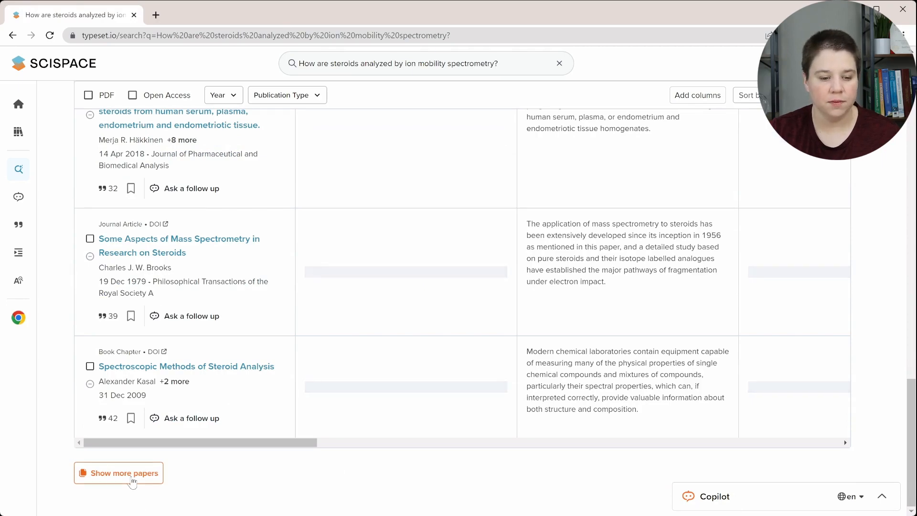
{"action": "left_click", "coordinate": [118, 473]}
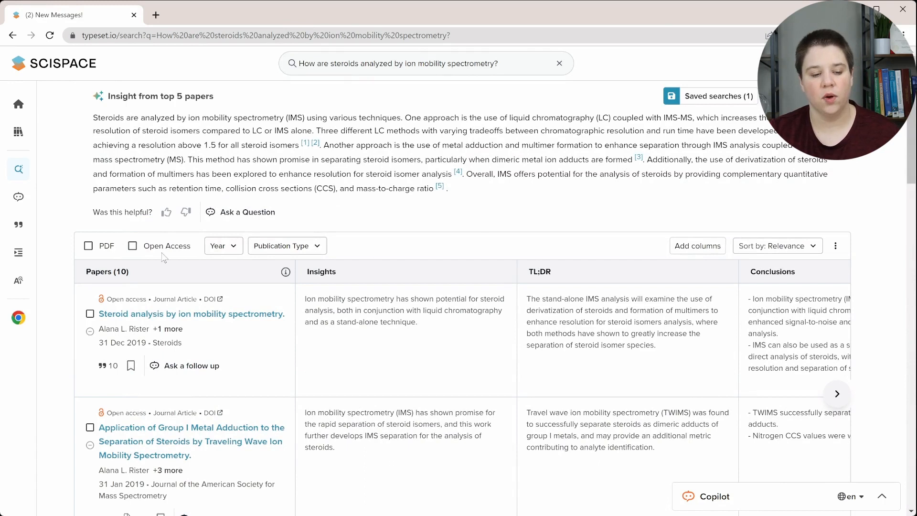
{"action": "mouse_move", "coordinate": [88, 246]}
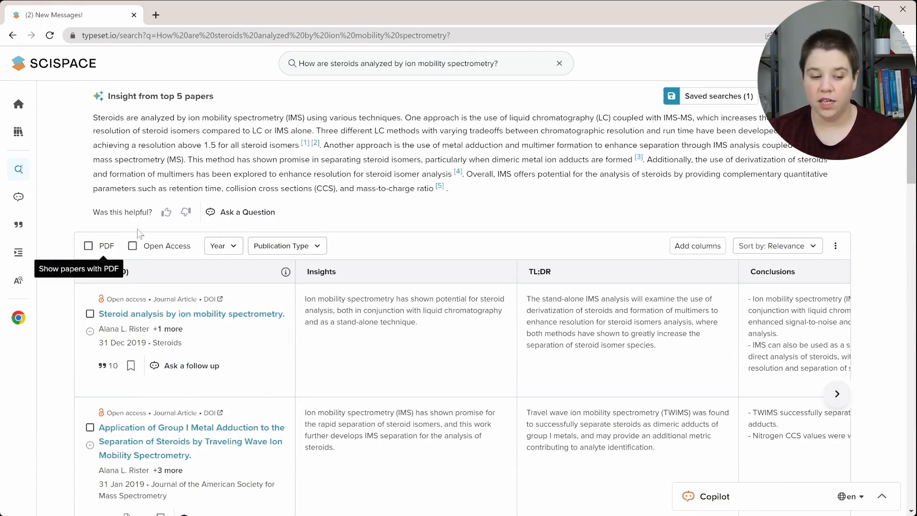
{"action": "mouse_move", "coordinate": [170, 246]}
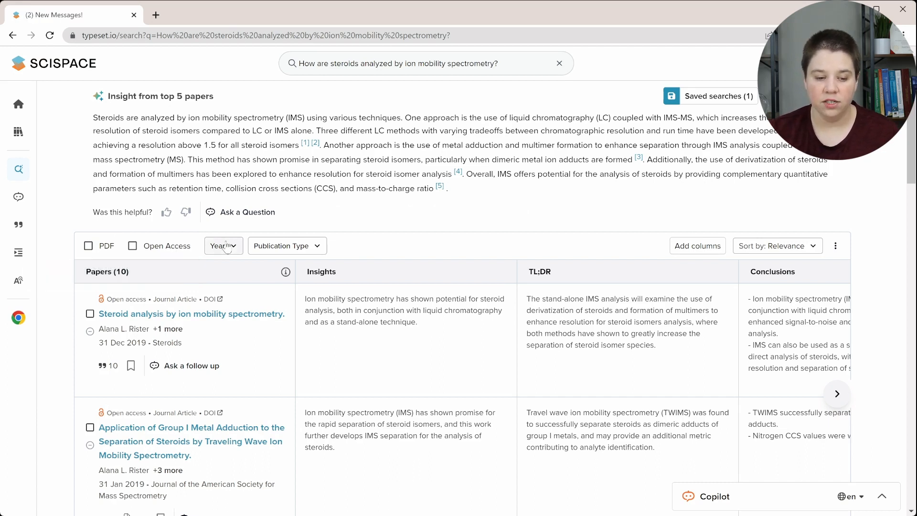
Step: Apply a Last 5 Years publication filter, leaving the Publication Type choices listed
{"action": "left_click", "coordinate": [219, 245]}
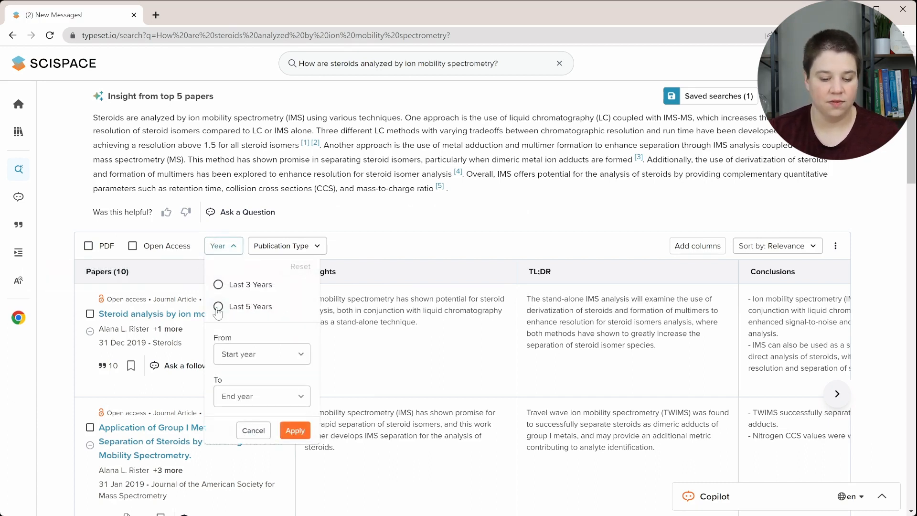
{"action": "left_click", "coordinate": [218, 306]}
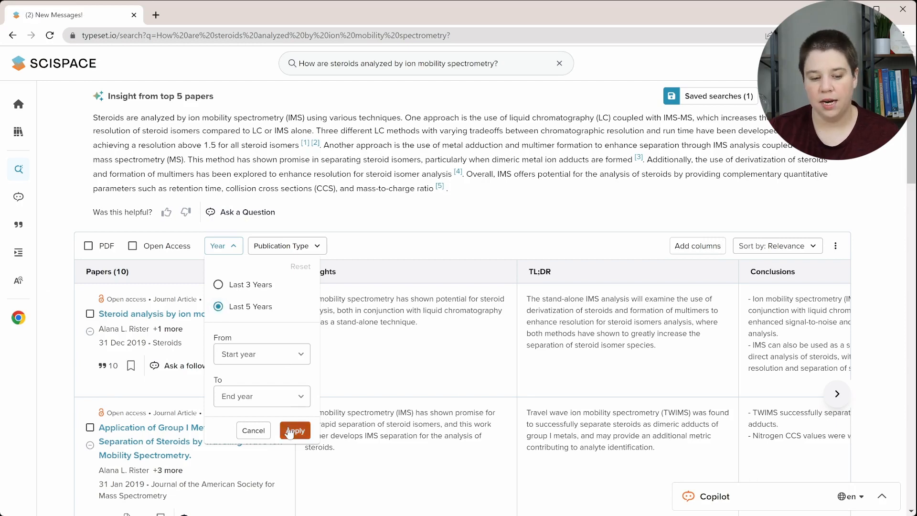
{"action": "left_click", "coordinate": [296, 430]}
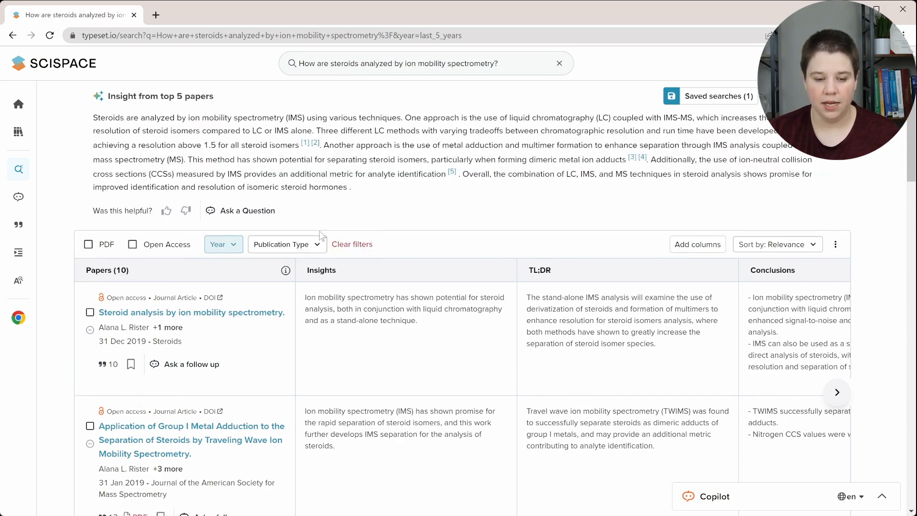
{"action": "left_click", "coordinate": [287, 244]}
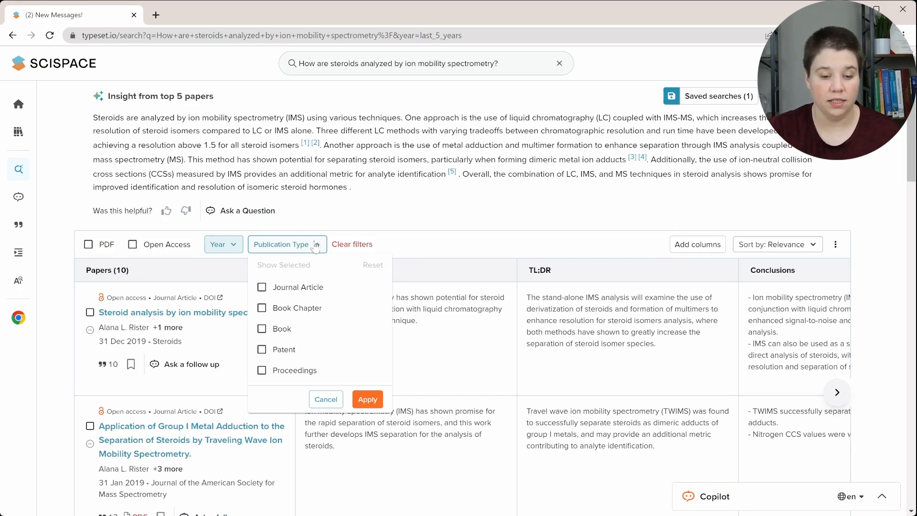
Step: Leave publication type unfiltered and shift the table to the TL;DR and Conclusions columns
{"action": "left_click", "coordinate": [325, 399]}
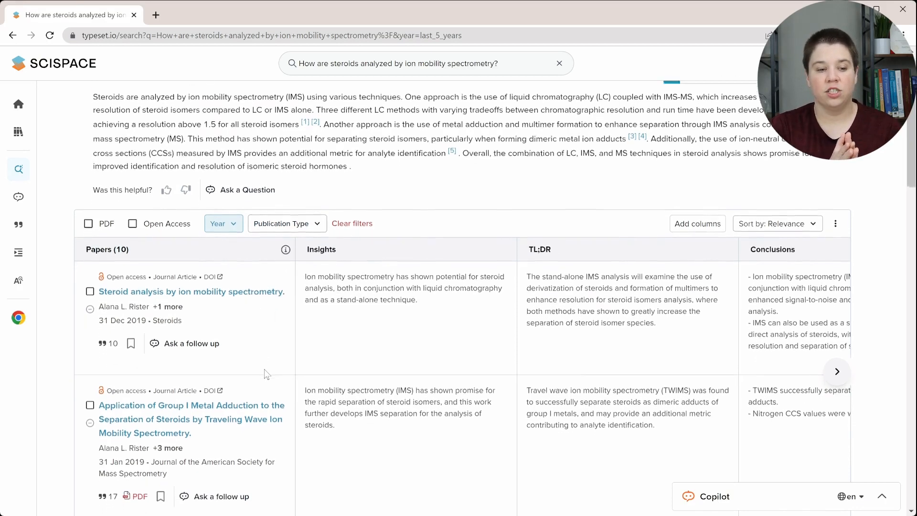
{"action": "scroll", "scroll_direction": "down", "scroll_amount": 3}
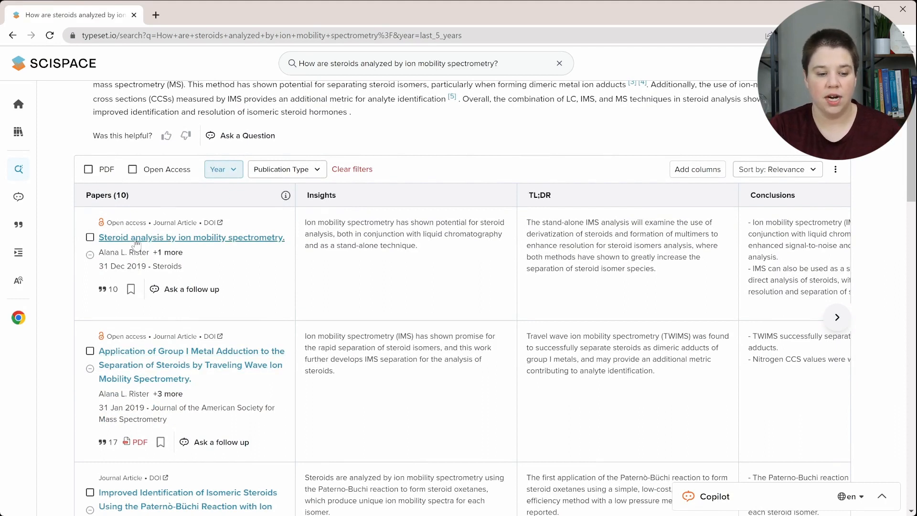
{"action": "mouse_move", "coordinate": [123, 237]}
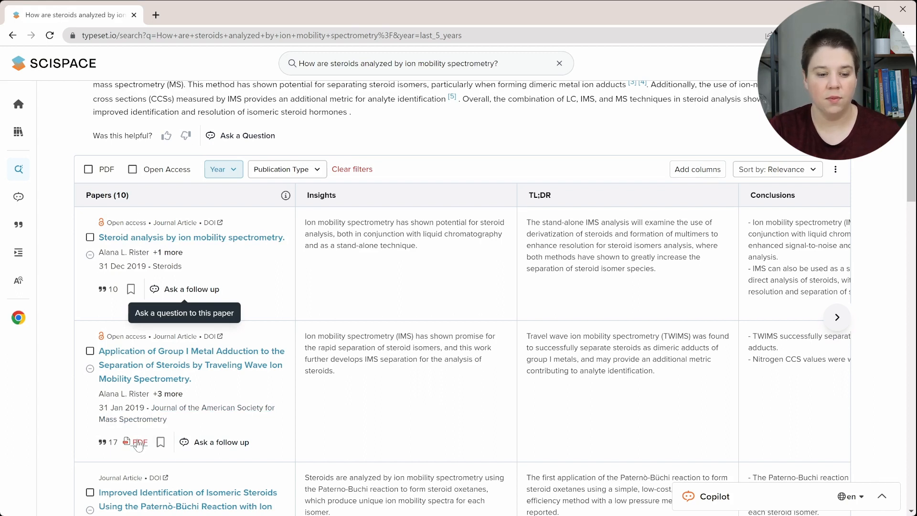
{"action": "mouse_move", "coordinate": [329, 247]}
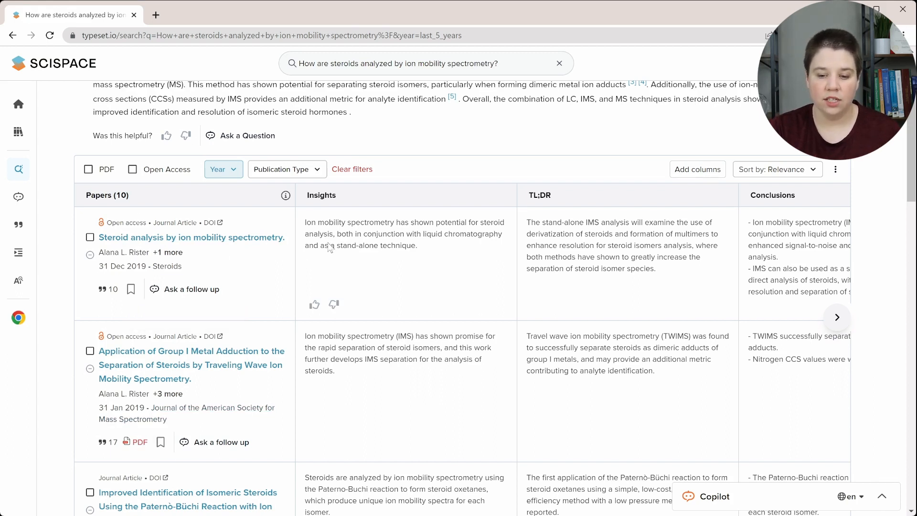
{"action": "left_click", "coordinate": [837, 317]}
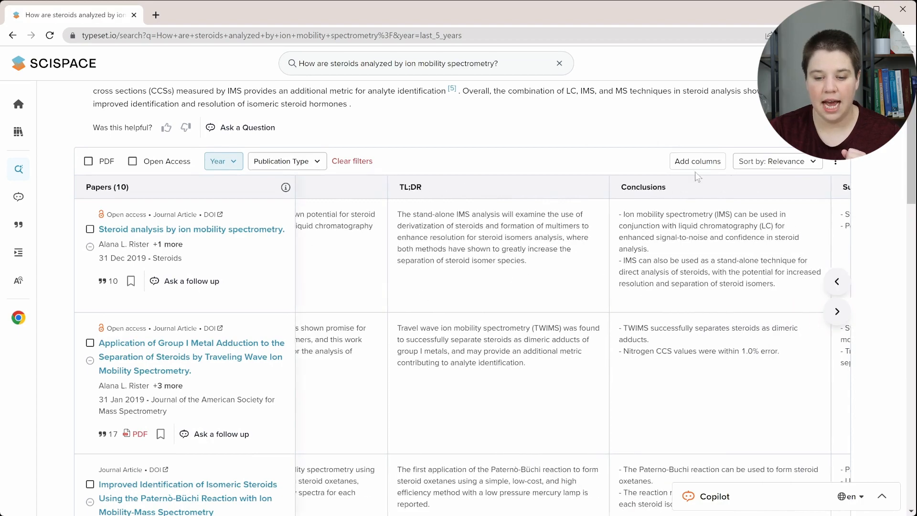
{"action": "left_click", "coordinate": [697, 160]}
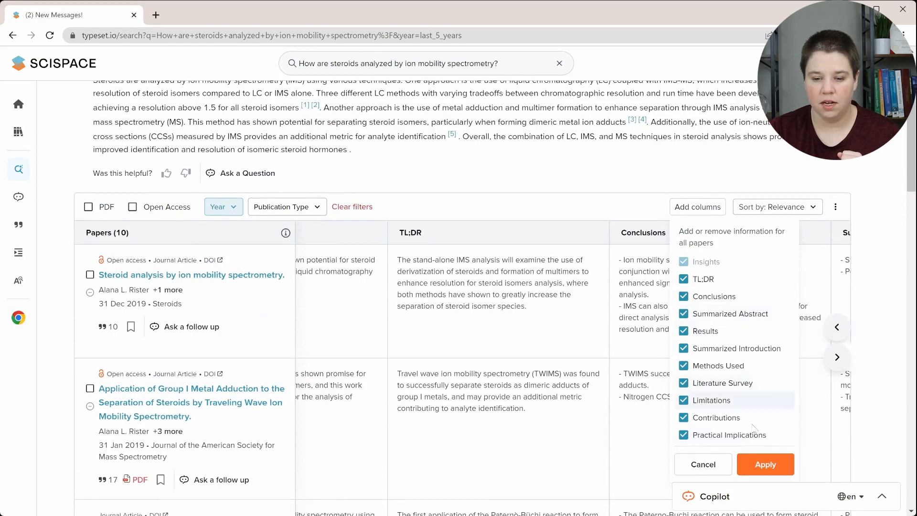
{"action": "left_click", "coordinate": [765, 464]}
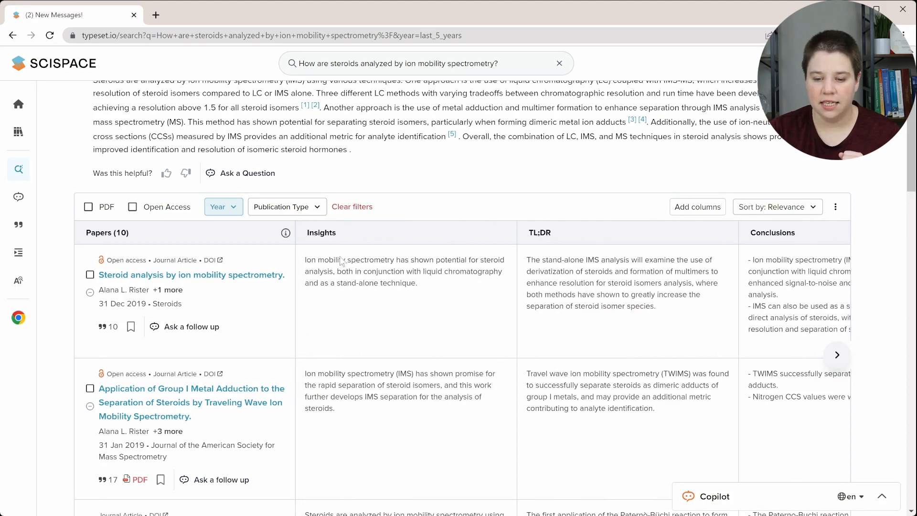
{"action": "left_click", "coordinate": [837, 354]}
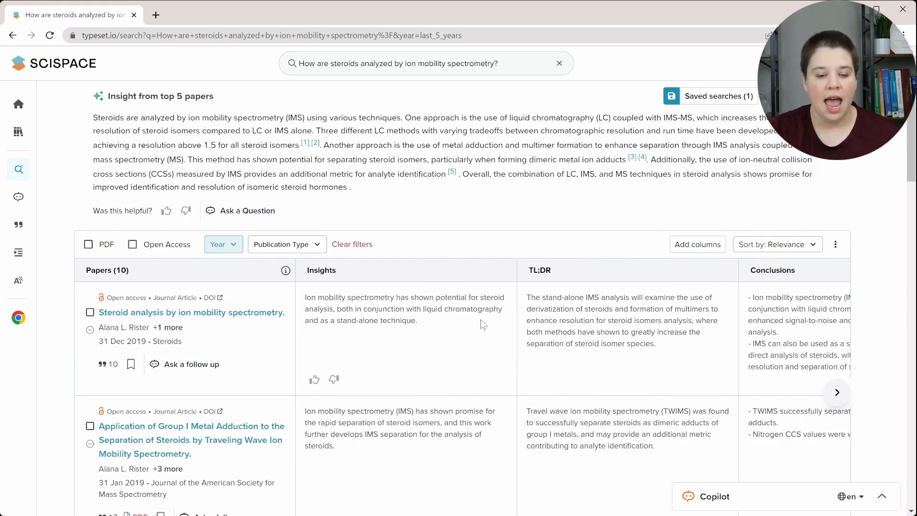
{"action": "scroll", "scroll_direction": "down", "scroll_amount": 3}
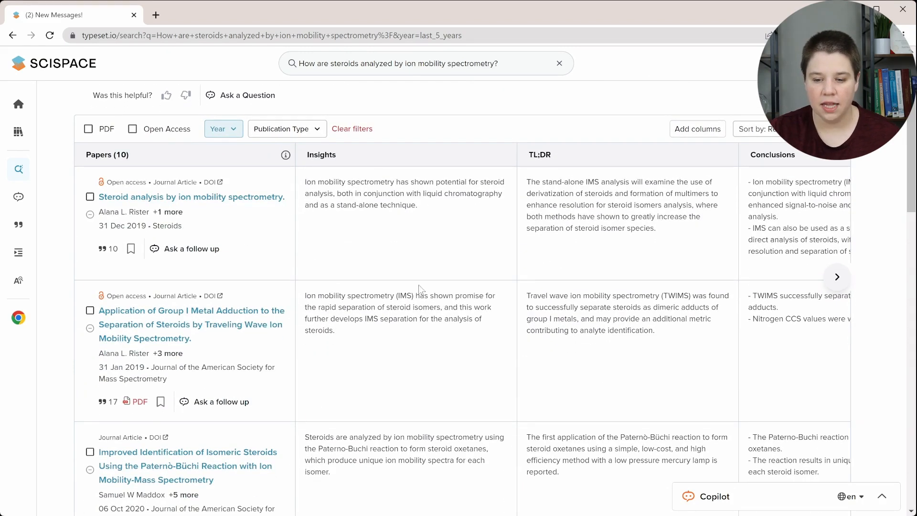
{"action": "scroll", "scroll_direction": "right", "scroll_amount": 3}
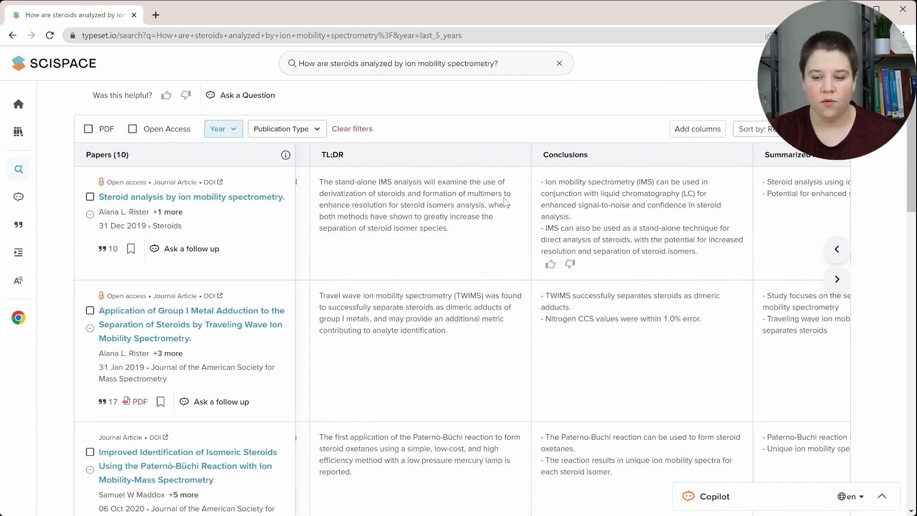
{"action": "left_click", "coordinate": [836, 278]}
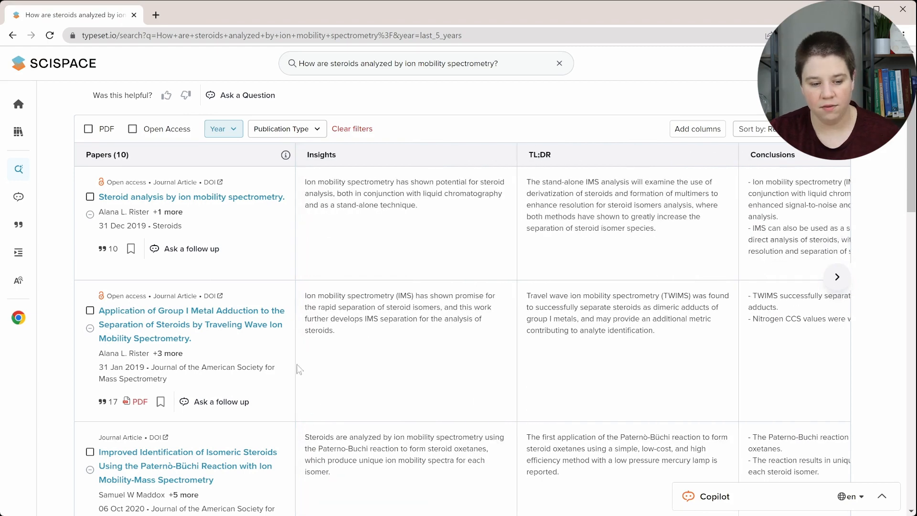
{"action": "mouse_move", "coordinate": [188, 325]}
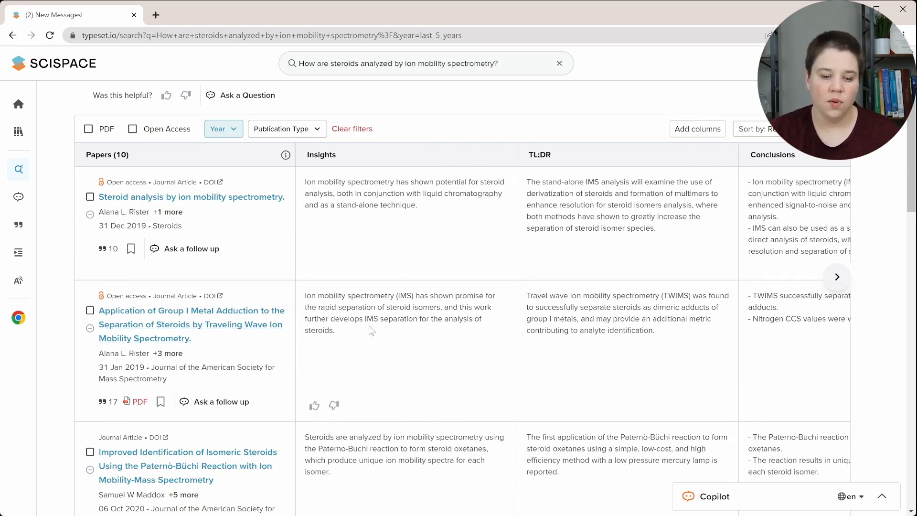
{"action": "mouse_move", "coordinate": [390, 358]}
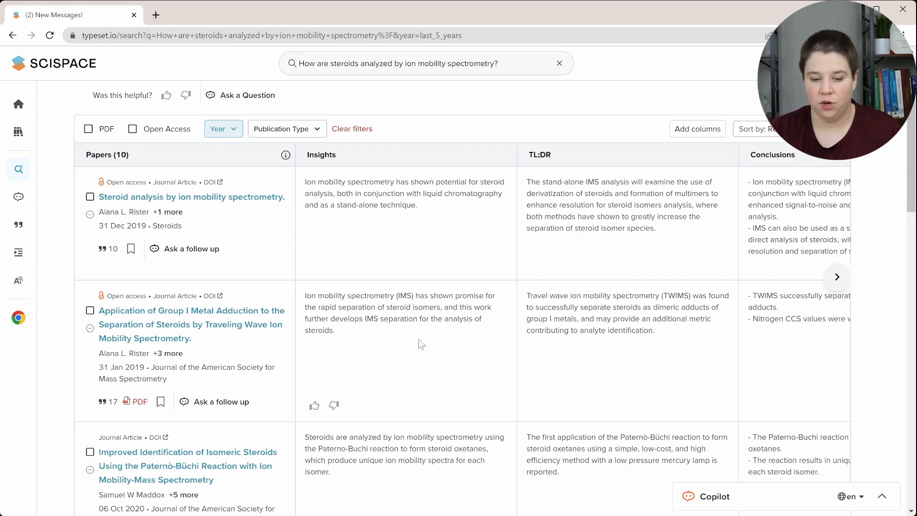
{"action": "mouse_move", "coordinate": [392, 301]}
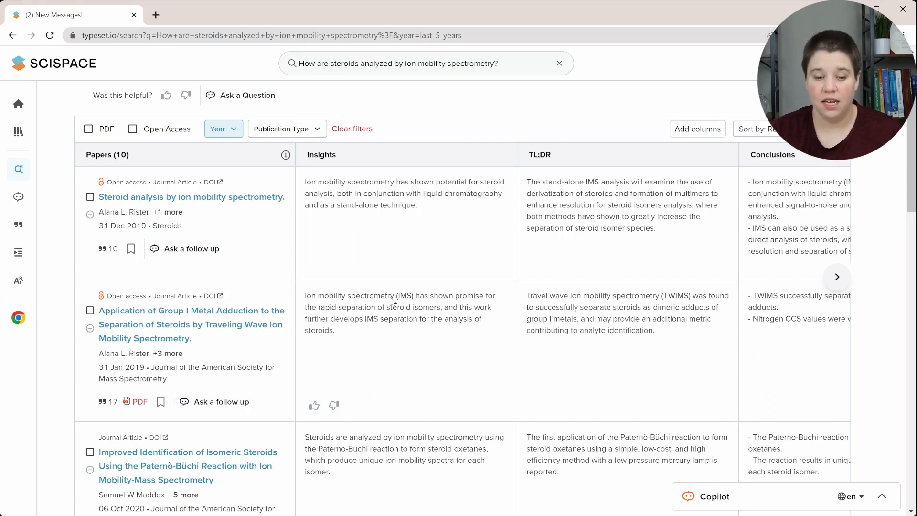
{"action": "mouse_move", "coordinate": [388, 342]}
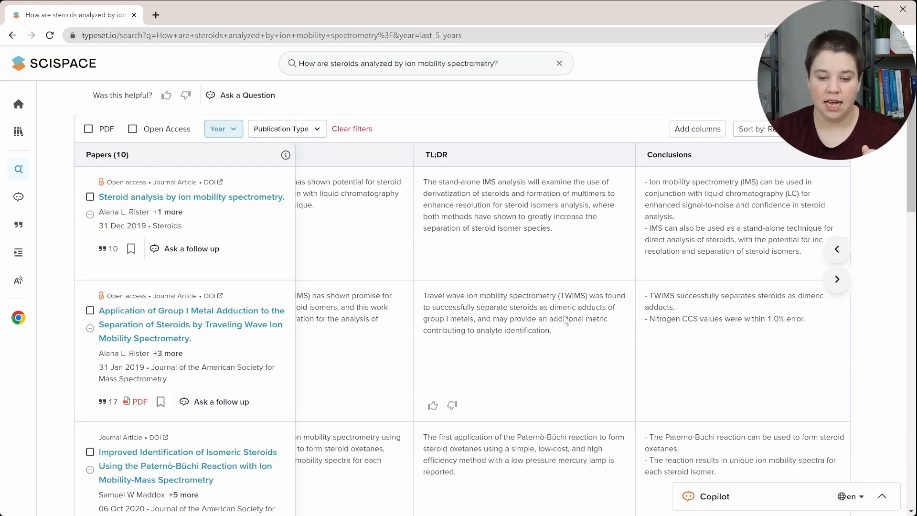
{"action": "mouse_move", "coordinate": [612, 311]}
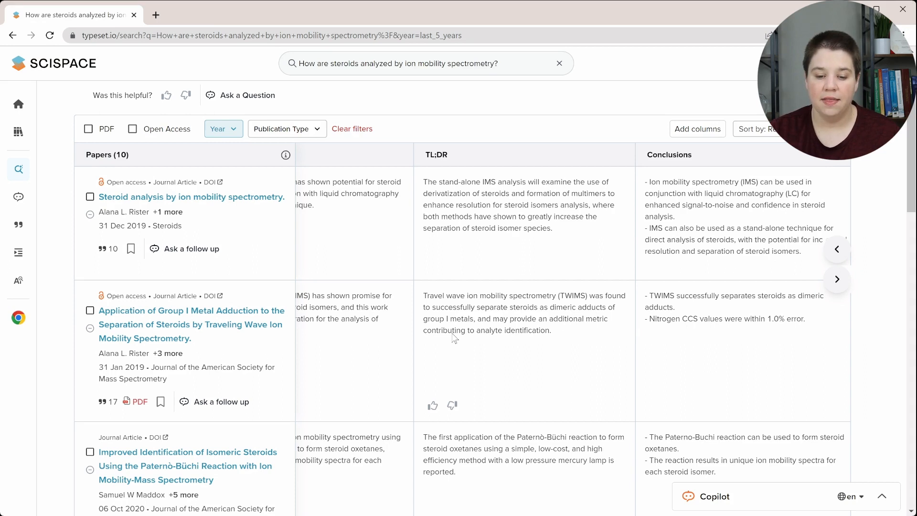
{"action": "mouse_move", "coordinate": [497, 352]}
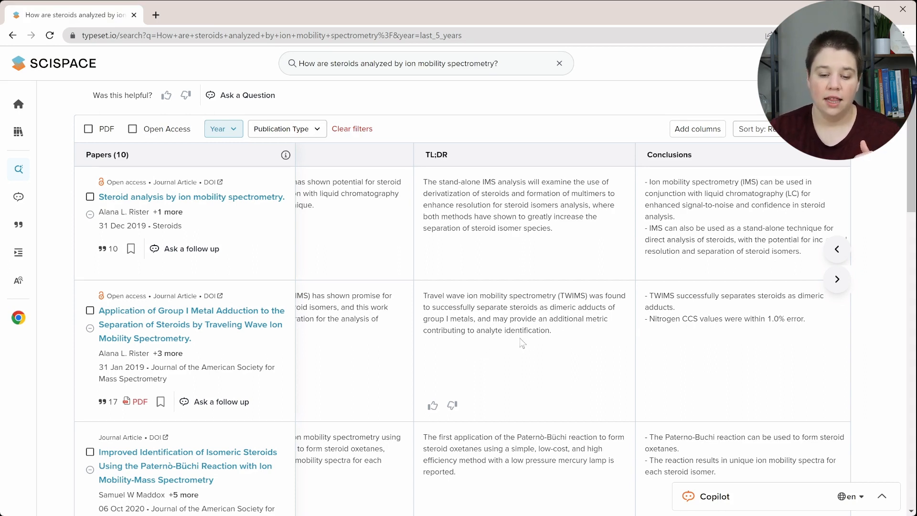
{"action": "mouse_move", "coordinate": [529, 341]}
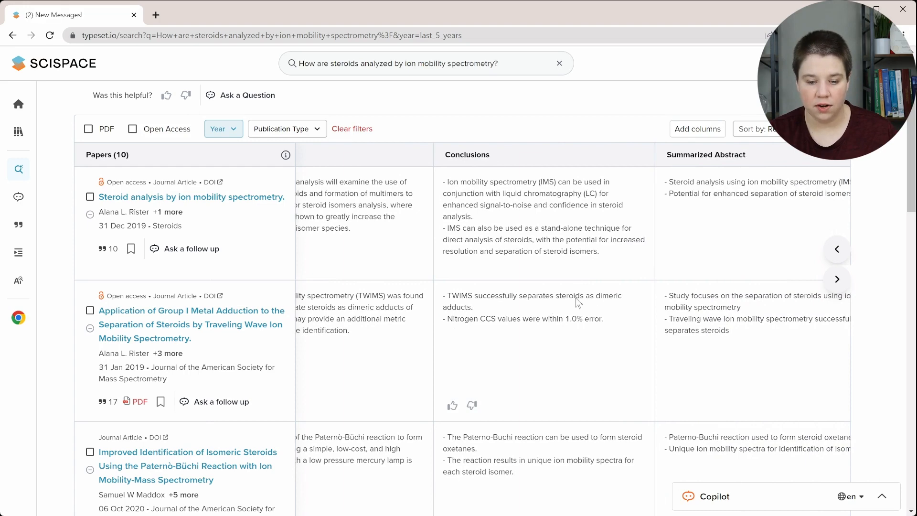
{"action": "mouse_move", "coordinate": [451, 322]}
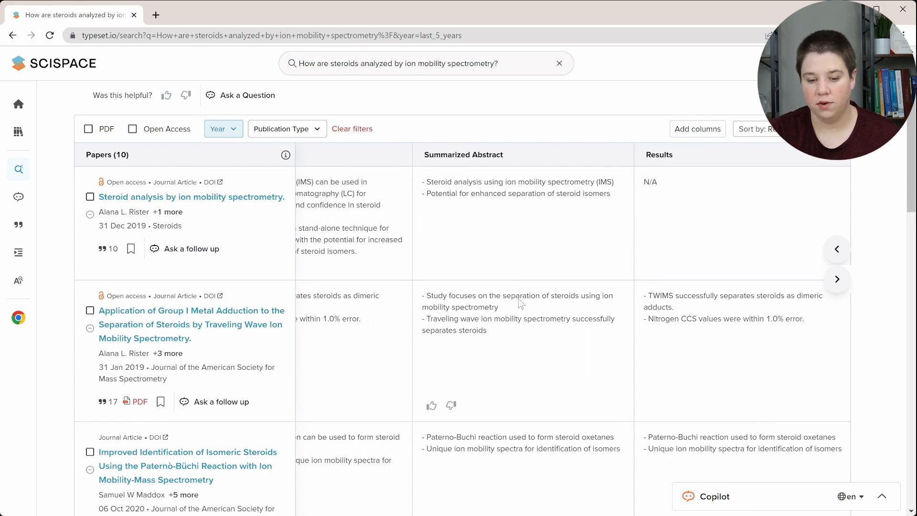
{"action": "mouse_move", "coordinate": [447, 334]}
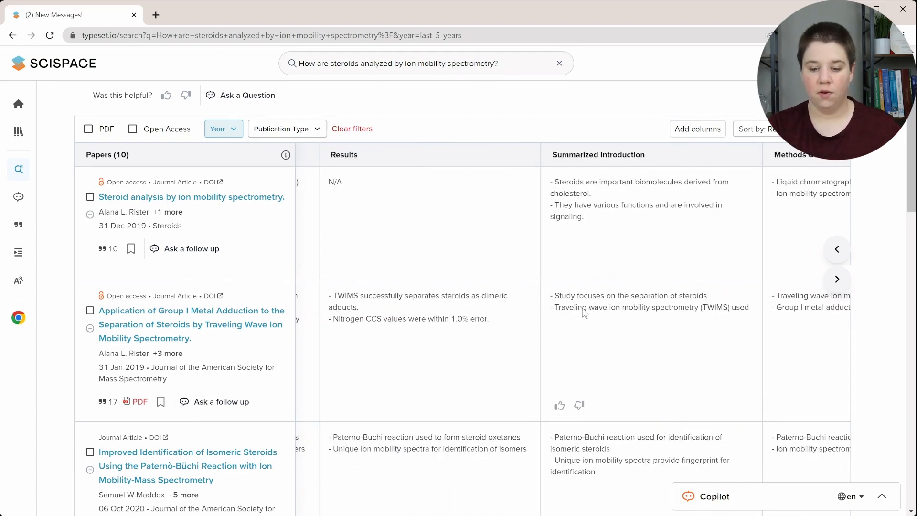
{"action": "mouse_move", "coordinate": [620, 309]}
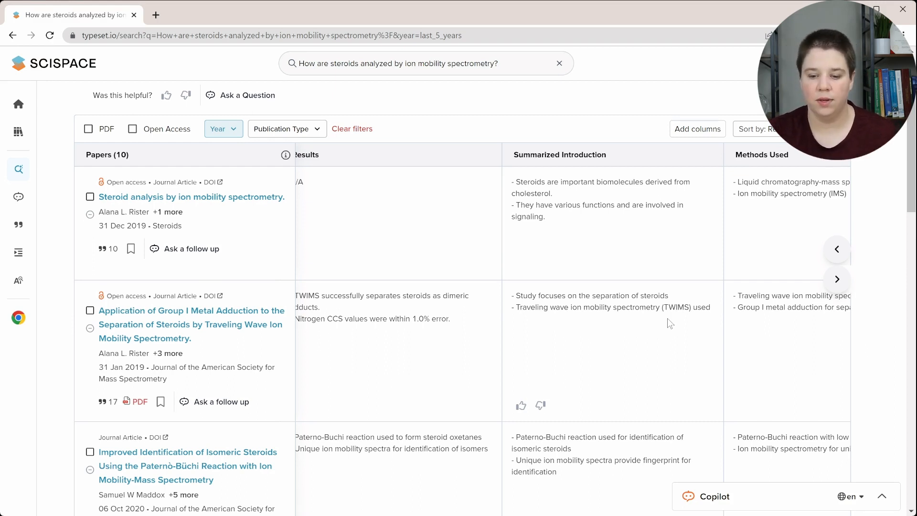
Step: Move the table across Methods Used, Limitations, Contributions and Practical Implications columns
{"action": "left_click", "coordinate": [837, 279]}
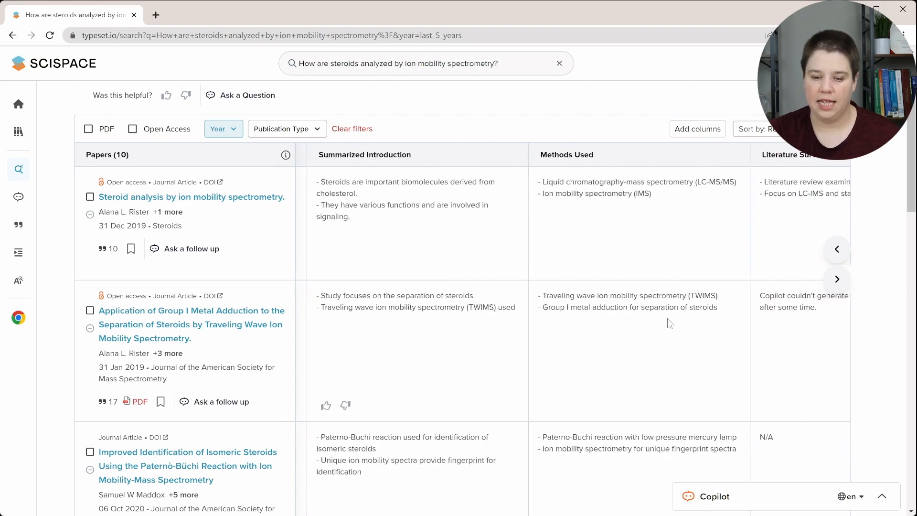
{"action": "scroll", "scroll_direction": "right", "scroll_amount": 3}
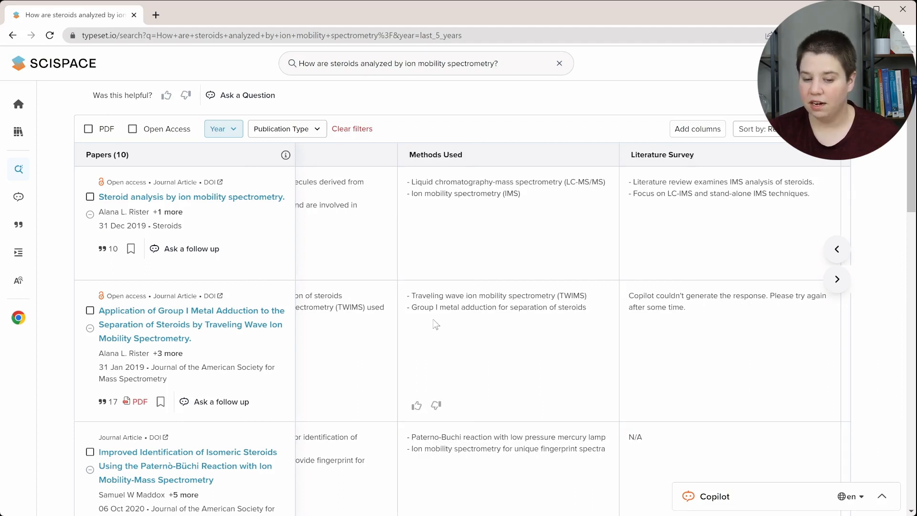
{"action": "mouse_move", "coordinate": [532, 322]}
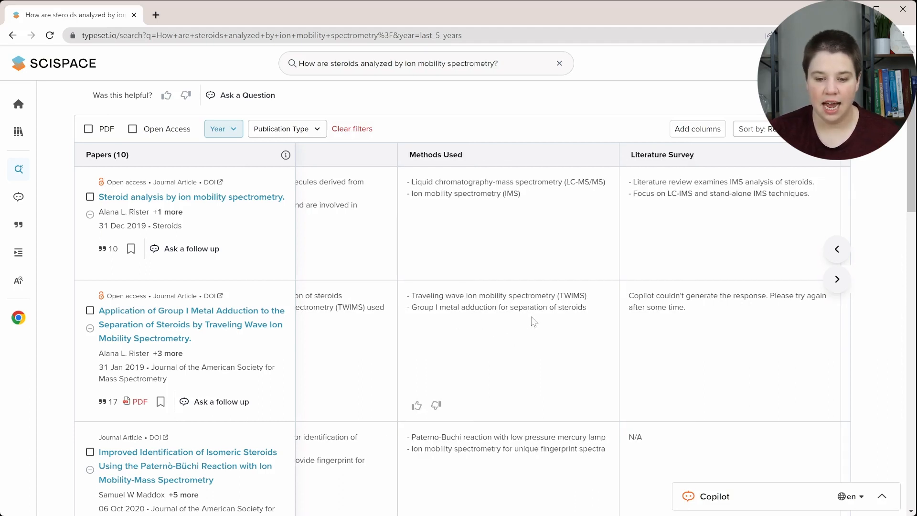
{"action": "scroll", "scroll_direction": "right", "scroll_amount": 3}
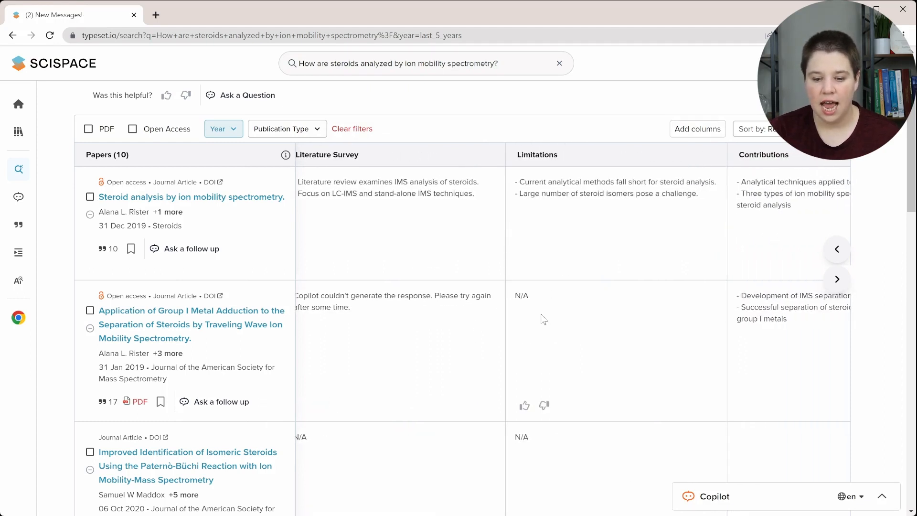
{"action": "left_click", "coordinate": [836, 277]}
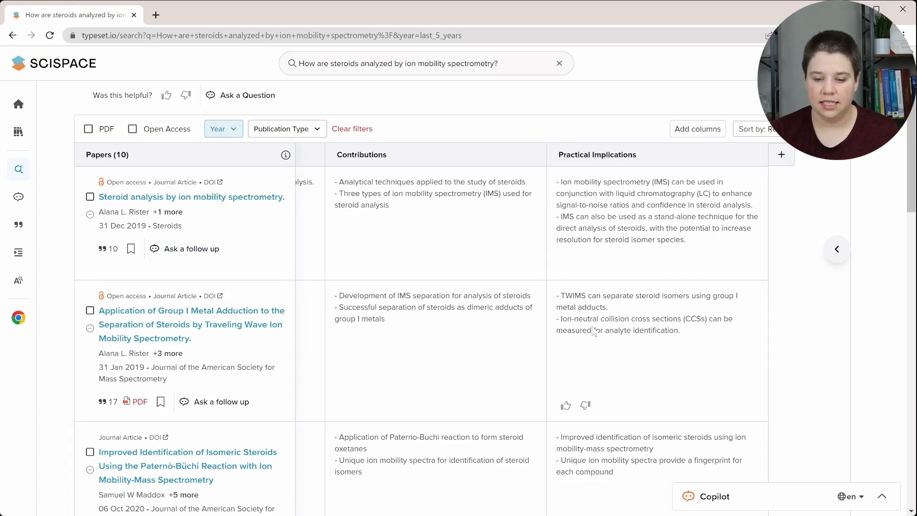
{"action": "mouse_move", "coordinate": [662, 355]}
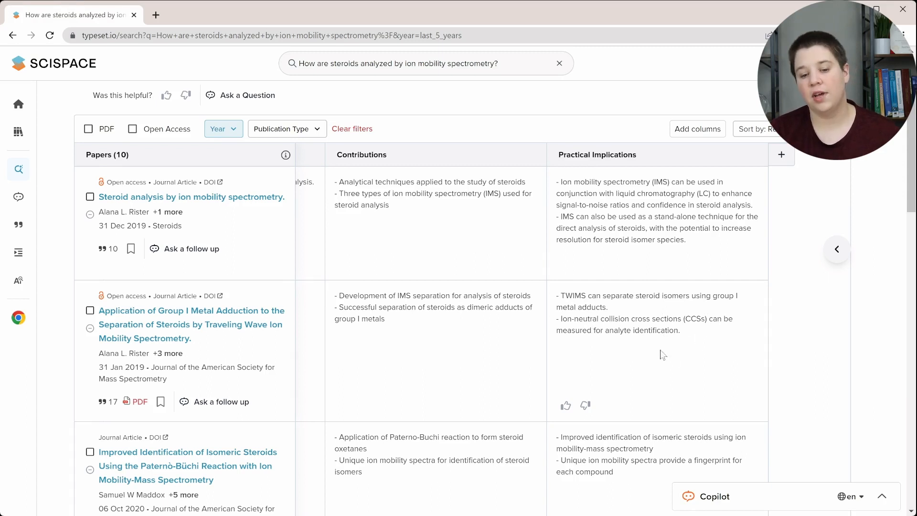
{"action": "mouse_move", "coordinate": [688, 368]}
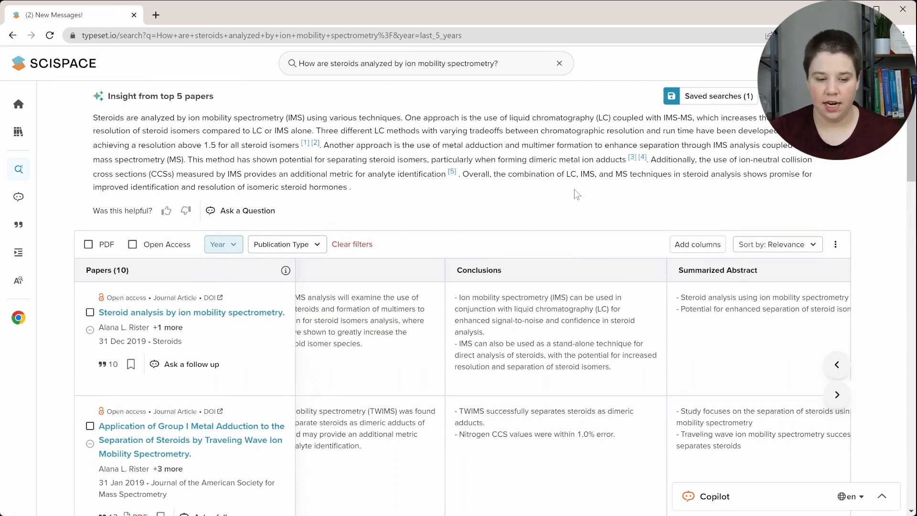
{"action": "mouse_move", "coordinate": [472, 212]}
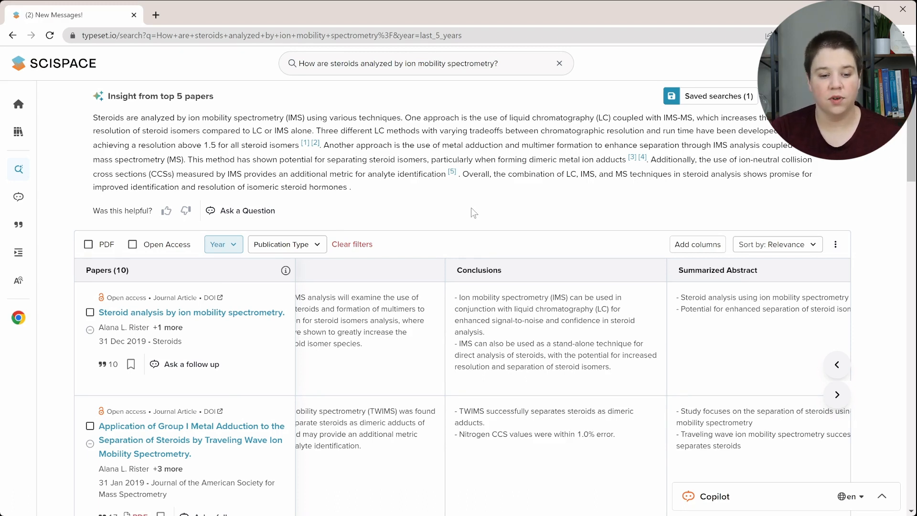
{"action": "mouse_move", "coordinate": [248, 210]}
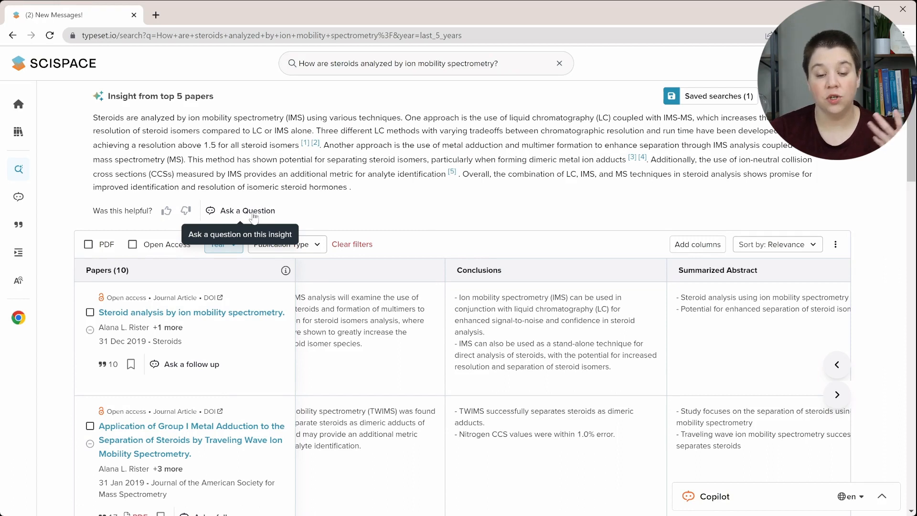
{"action": "mouse_move", "coordinate": [286, 103]}
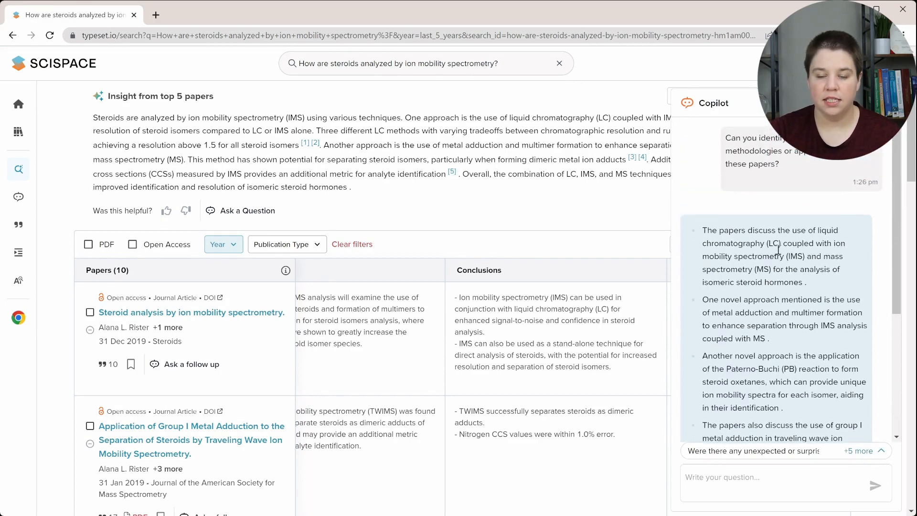
Step: Read down Copilot's novel-methodologies answer to its review-paper point
{"action": "scroll", "scroll_direction": "down", "scroll_amount": 3}
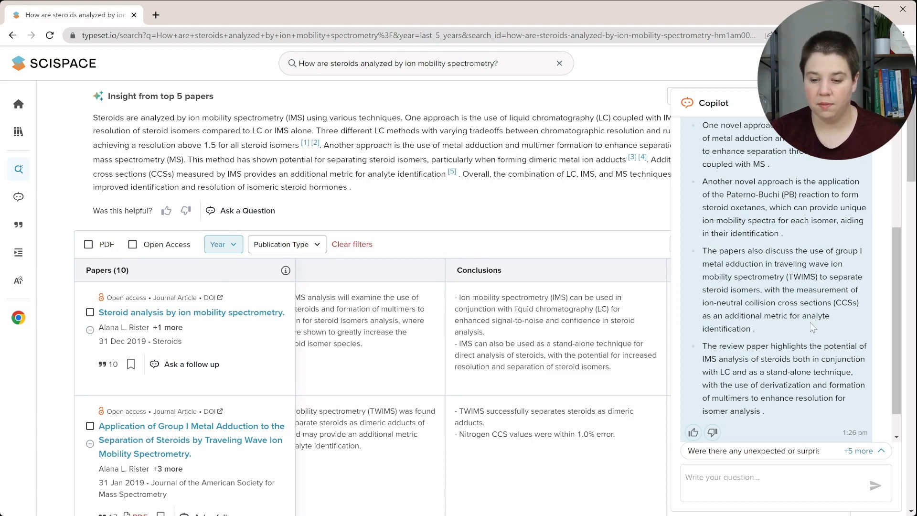
{"action": "scroll", "scroll_direction": "down", "scroll_amount": 3}
{"action": "type", "text": "Can you identify any novel methodologies or approaches used in these papers? In"}
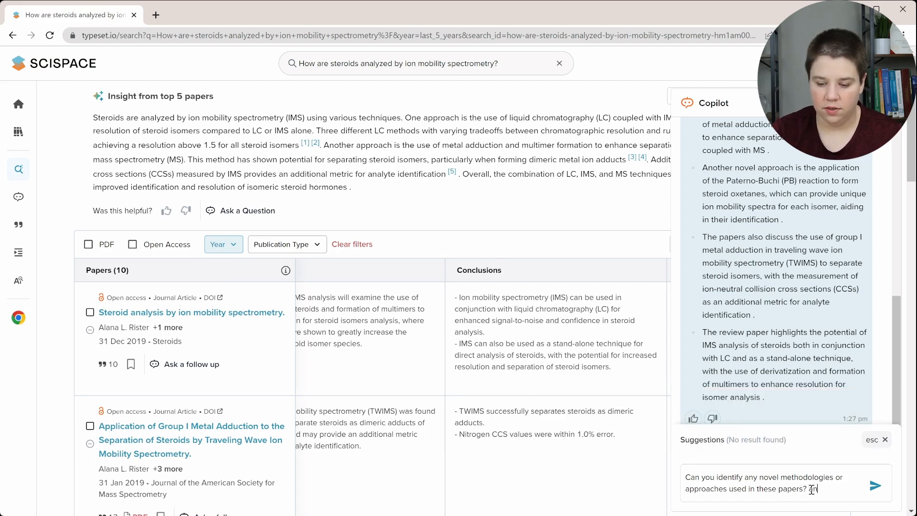
Step: Resend the methodologies question adding 'and include citations to which papers they came from'
{"action": "type", "text": "and include"}
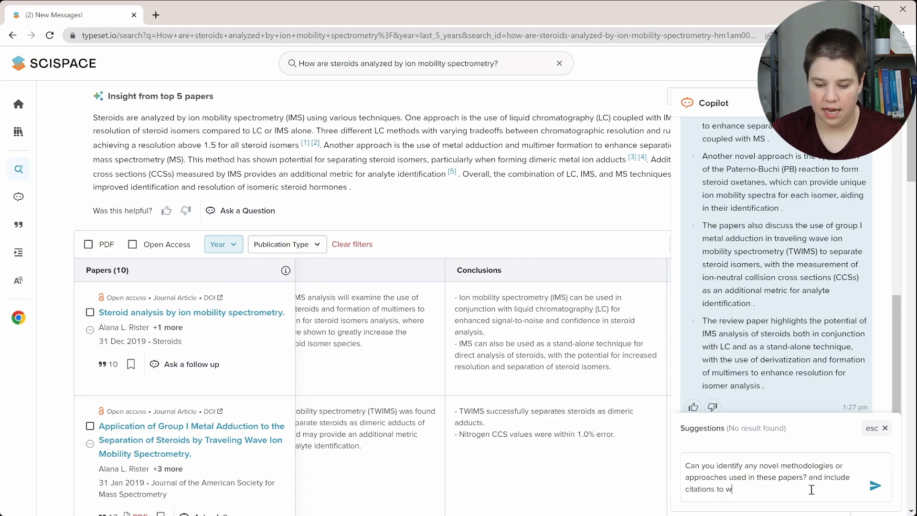
{"action": "left_click", "coordinate": [876, 485]}
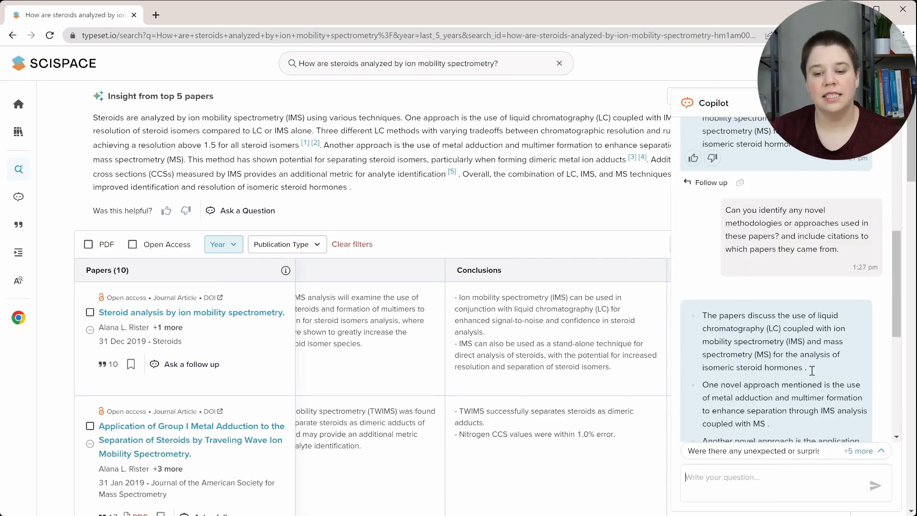
{"action": "scroll", "scroll_direction": "down", "scroll_amount": 3}
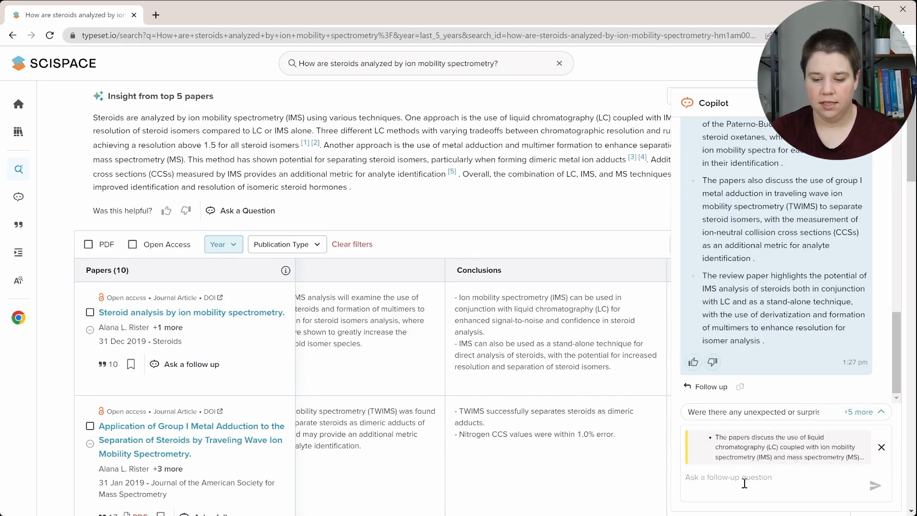
Step: Ask Copilot to include the papers behind each methodology and read through its titles-and-authors reply
{"action": "type", "text": "Can"}
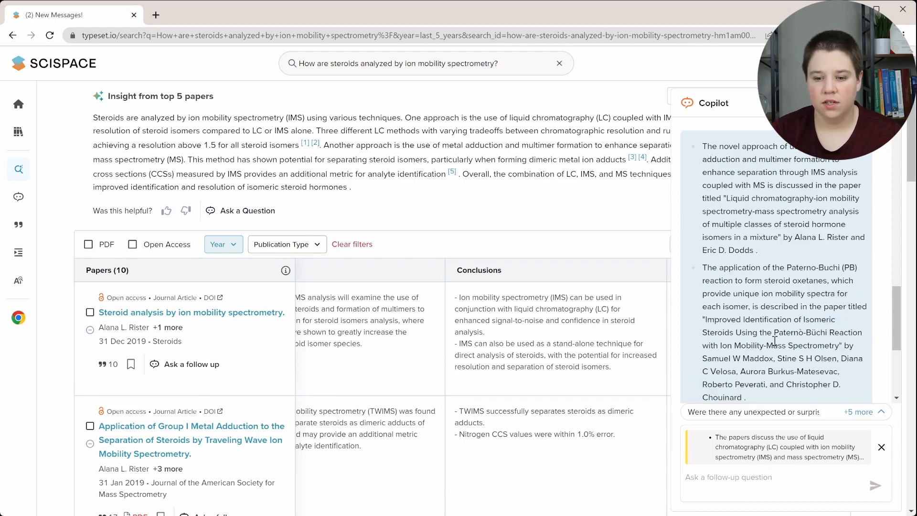
{"action": "scroll", "scroll_direction": "down", "scroll_amount": 3}
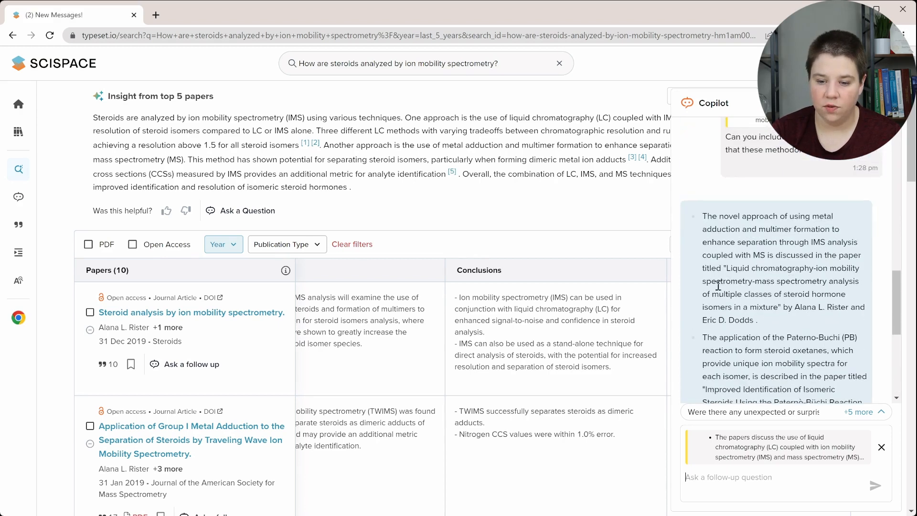
{"action": "scroll", "scroll_direction": "down", "scroll_amount": 3}
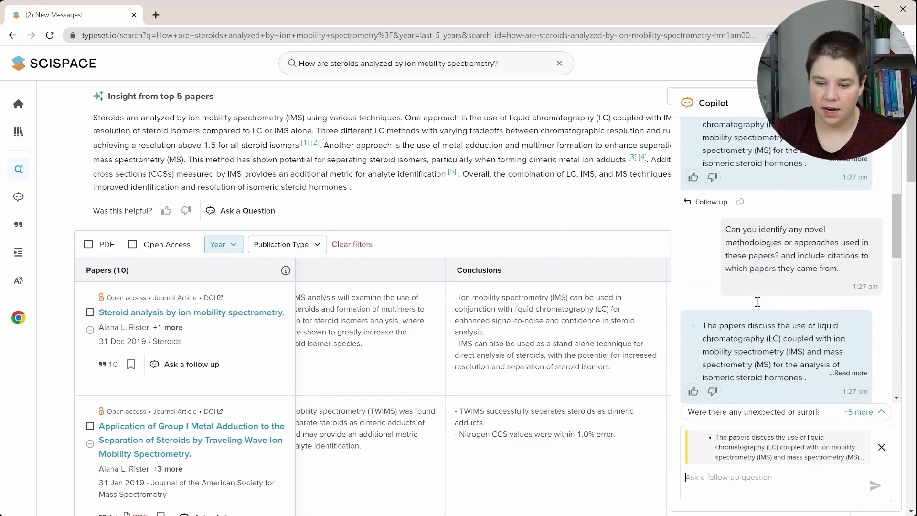
{"action": "scroll", "scroll_direction": "down", "scroll_amount": 3}
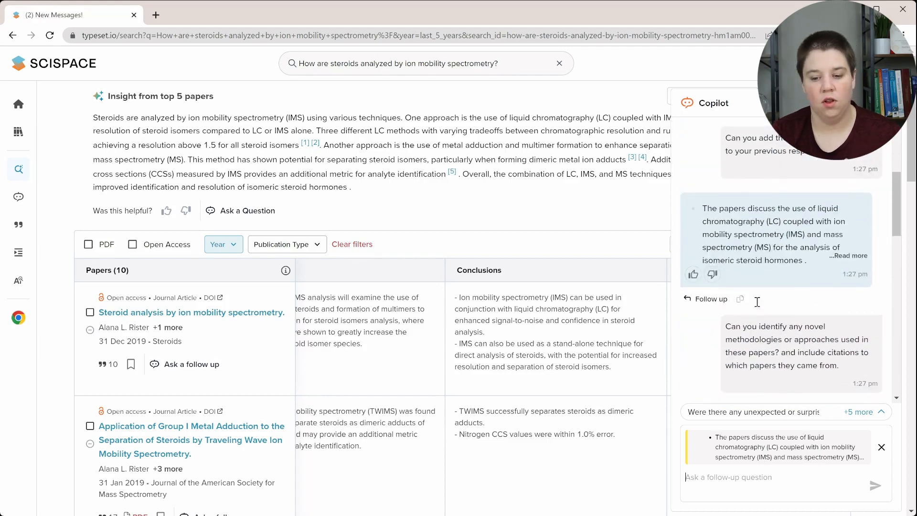
{"action": "scroll", "scroll_direction": "down", "scroll_amount": 3}
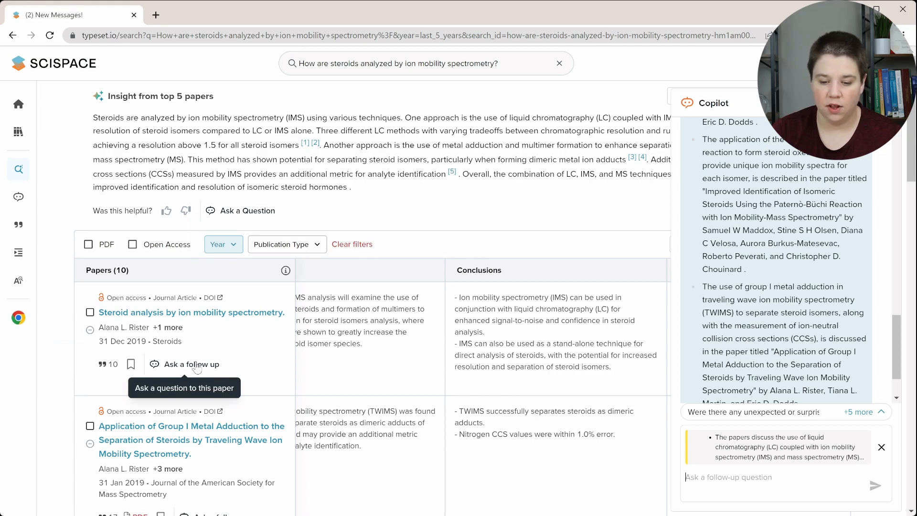
Step: Start a follow-up on the first paper, 'Steroid analysis by ion mobility spectrometry'
{"action": "left_click", "coordinate": [189, 363]}
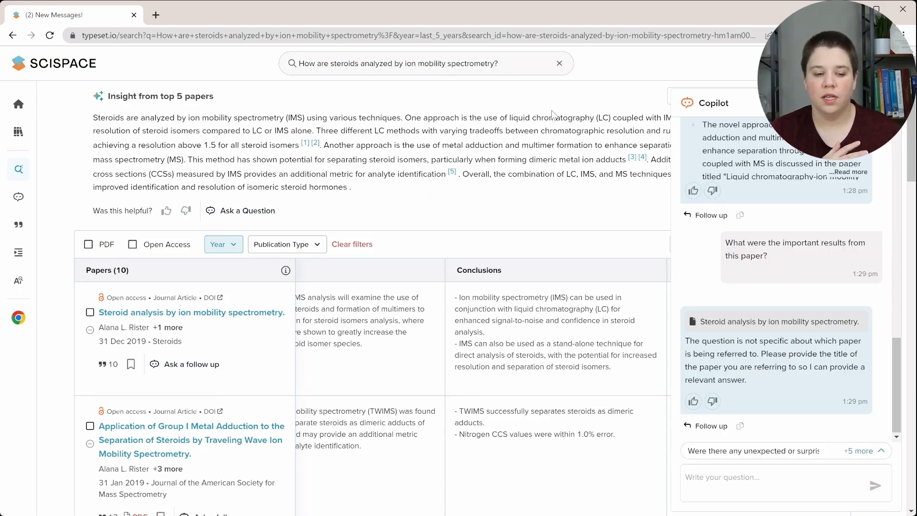
{"action": "mouse_move", "coordinate": [573, 196]}
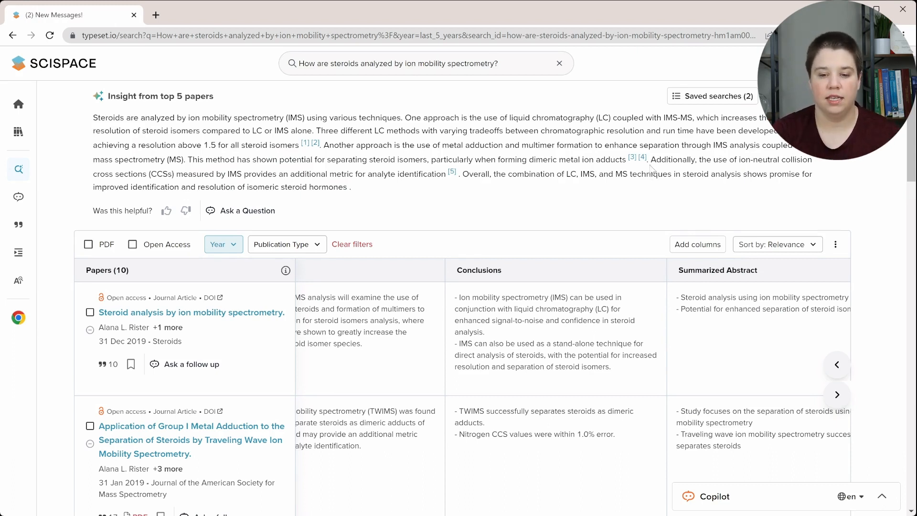
{"action": "mouse_move", "coordinate": [713, 95]}
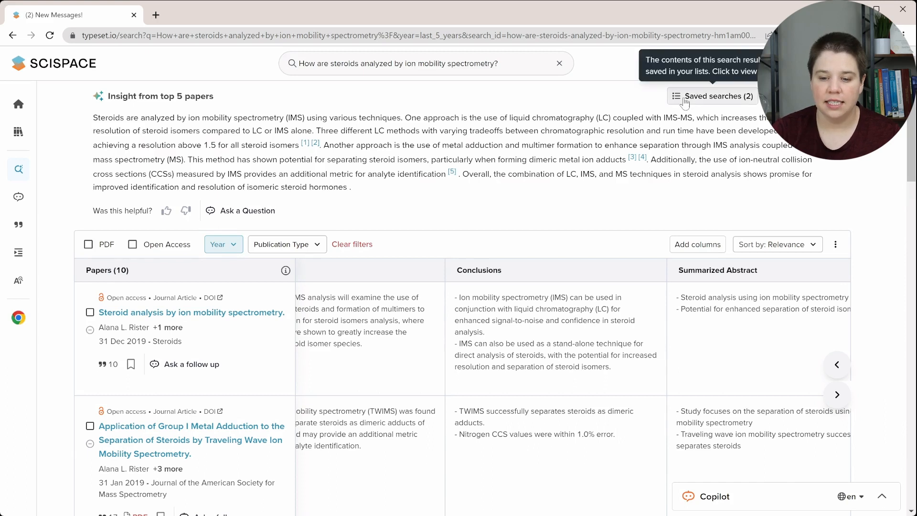
{"action": "left_click", "coordinate": [713, 96]}
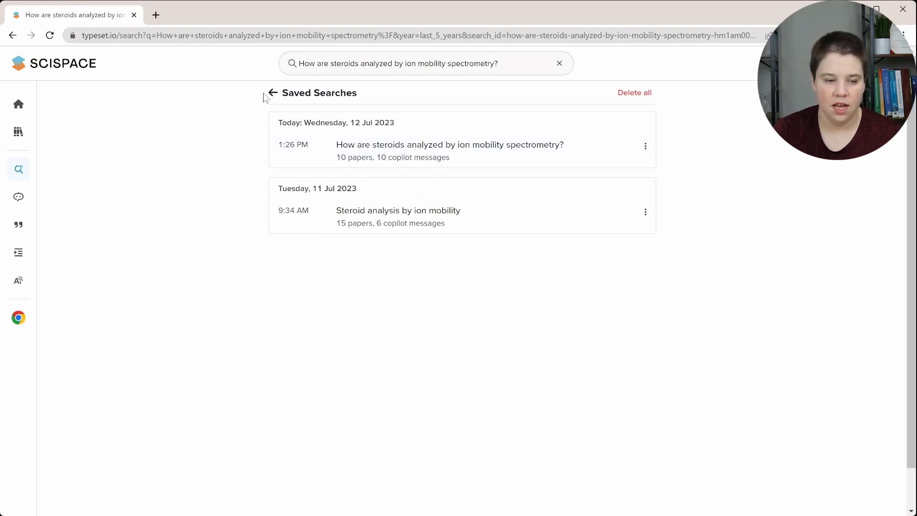
{"action": "left_click", "coordinate": [12, 36]}
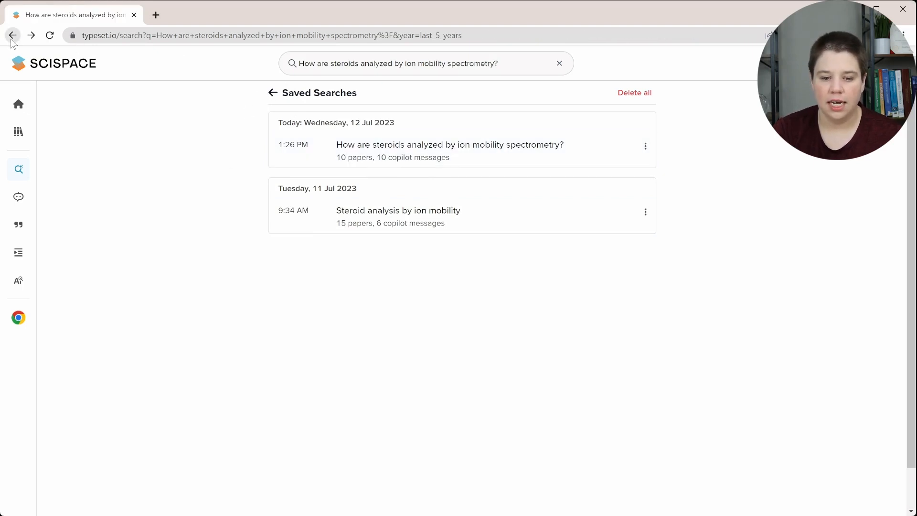
{"action": "mouse_move", "coordinate": [786, 231]}
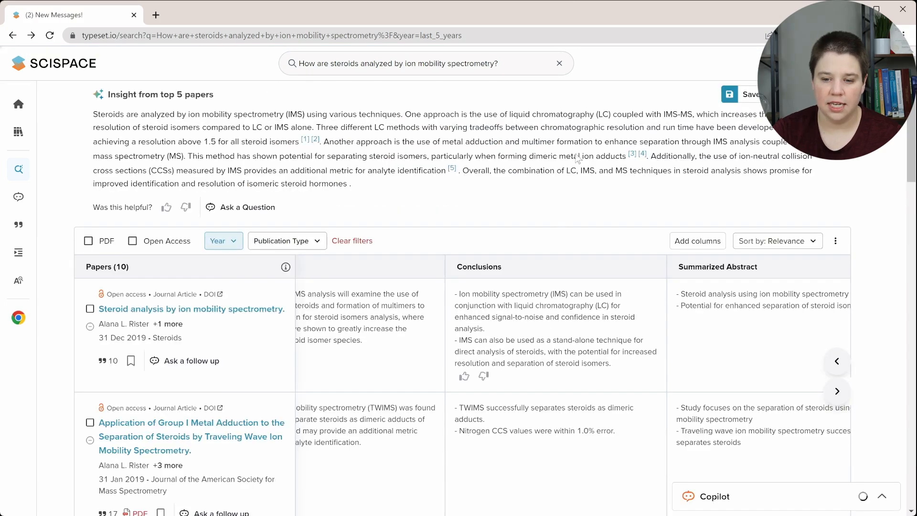
Step: Save the steroid search as a third saved search and return to the results table
{"action": "left_click", "coordinate": [751, 94]}
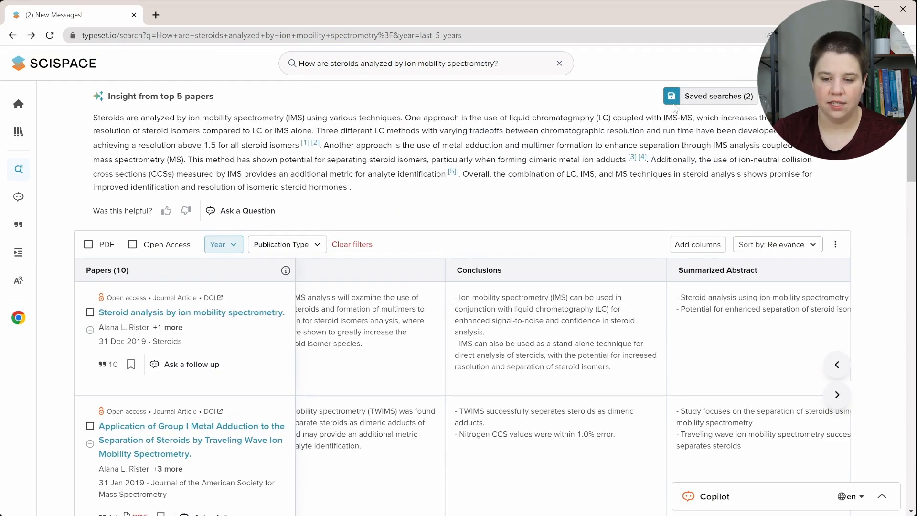
{"action": "mouse_move", "coordinate": [671, 96]}
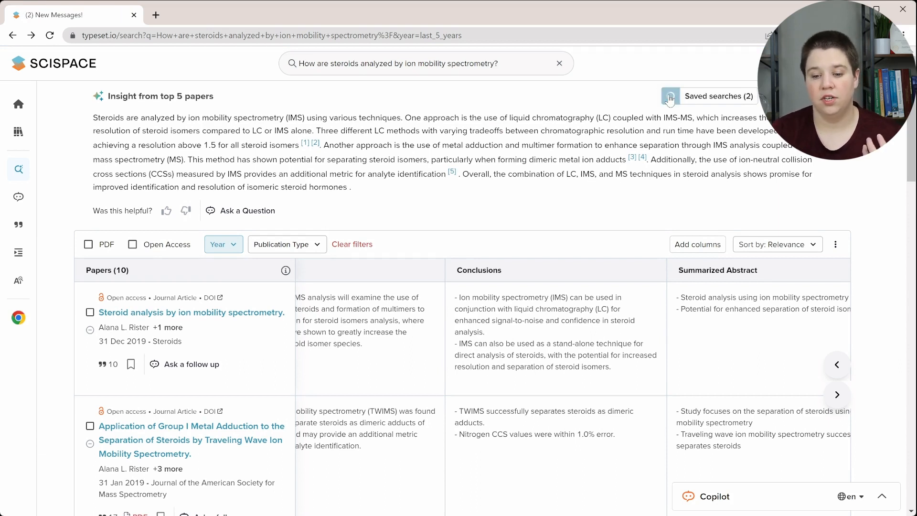
{"action": "left_click", "coordinate": [669, 96]}
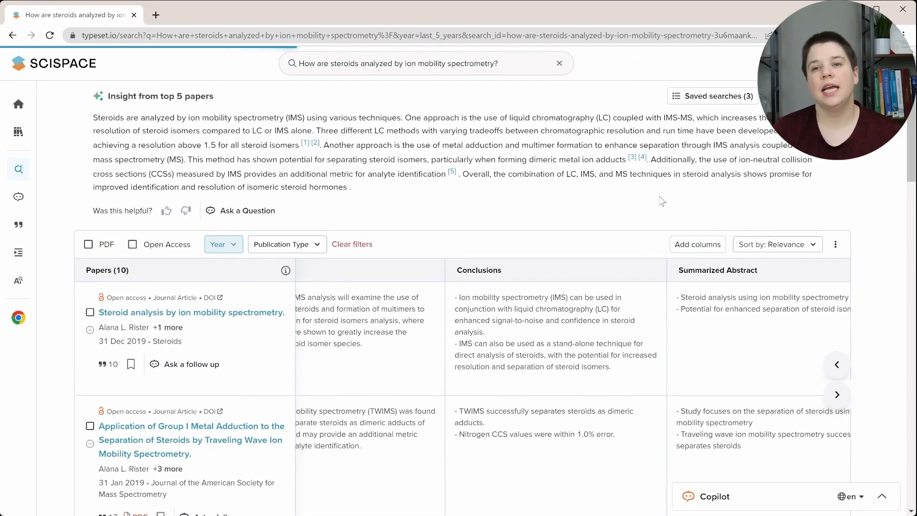
{"action": "mouse_move", "coordinate": [869, 204]}
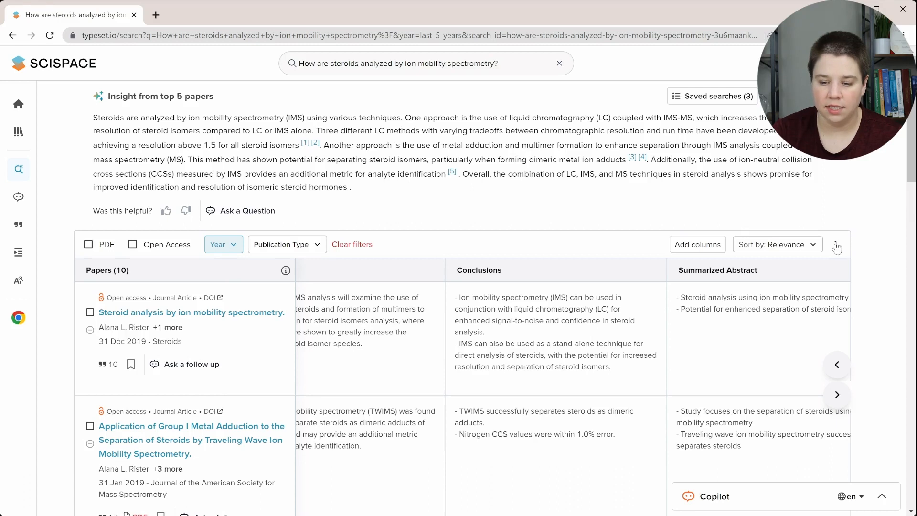
{"action": "left_click", "coordinate": [836, 243]}
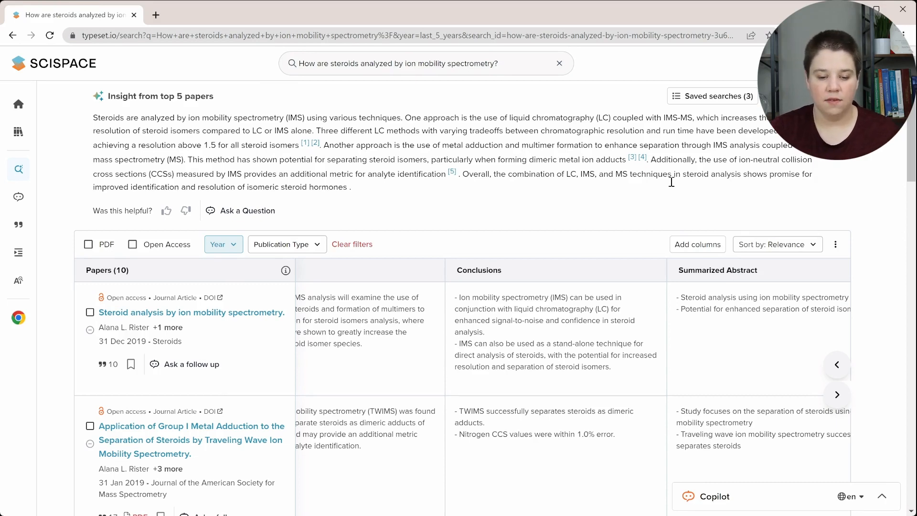
{"action": "scroll", "scroll_direction": "down", "scroll_amount": 3}
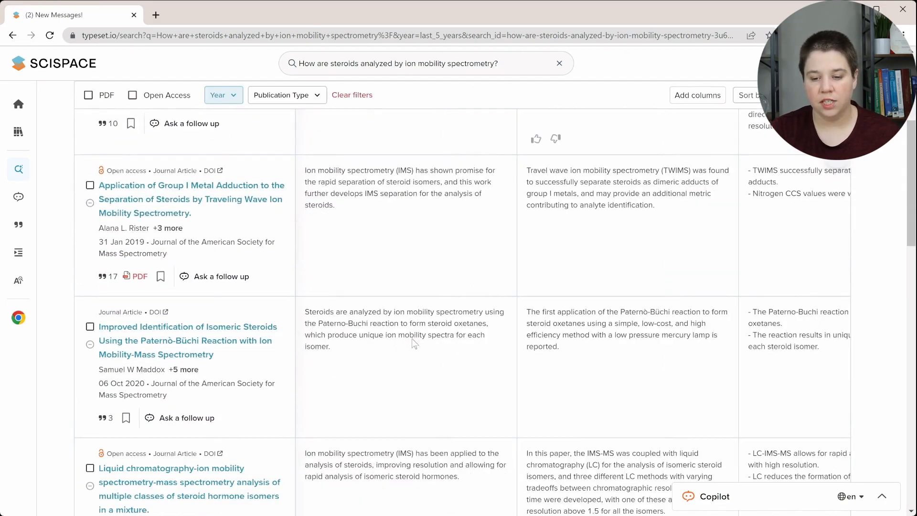